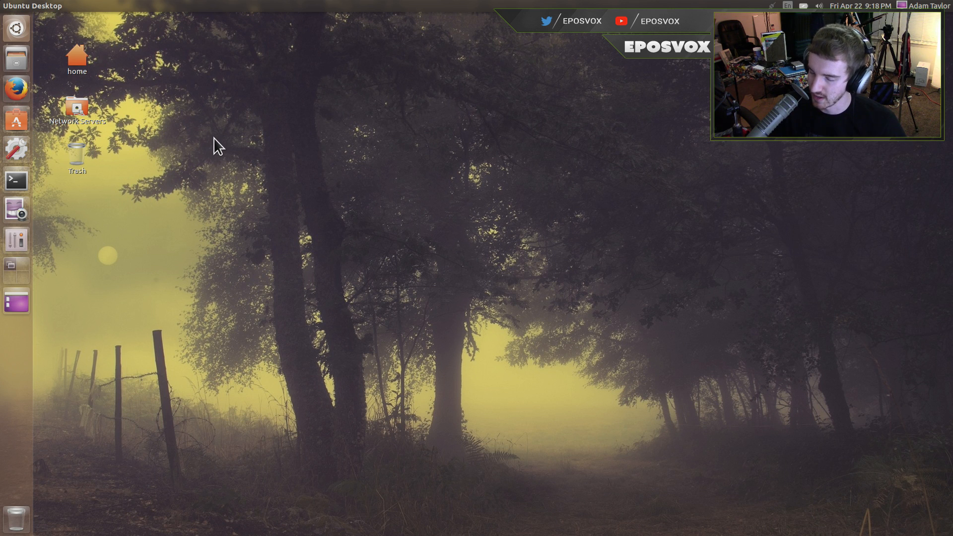
pyautogui.moveTo(673, 294)
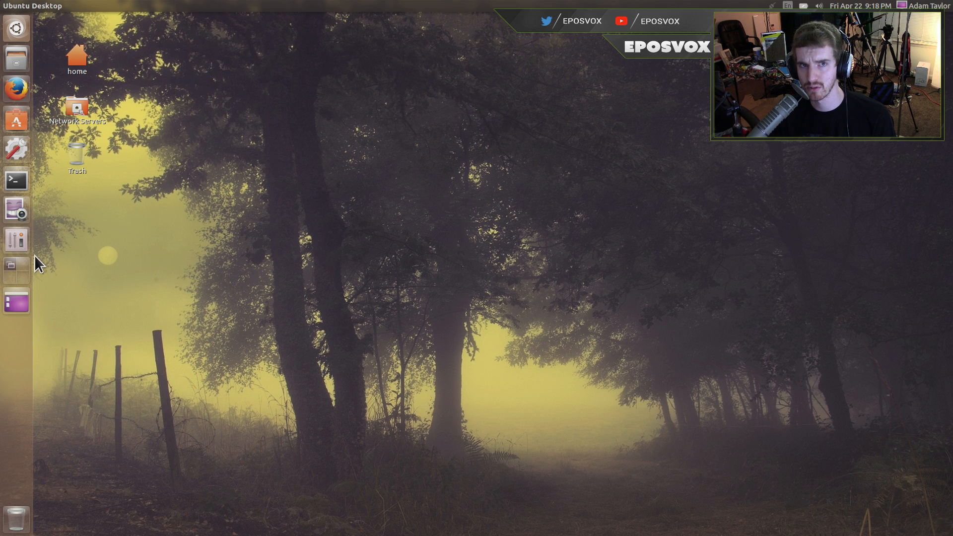
pyautogui.moveTo(45, 241)
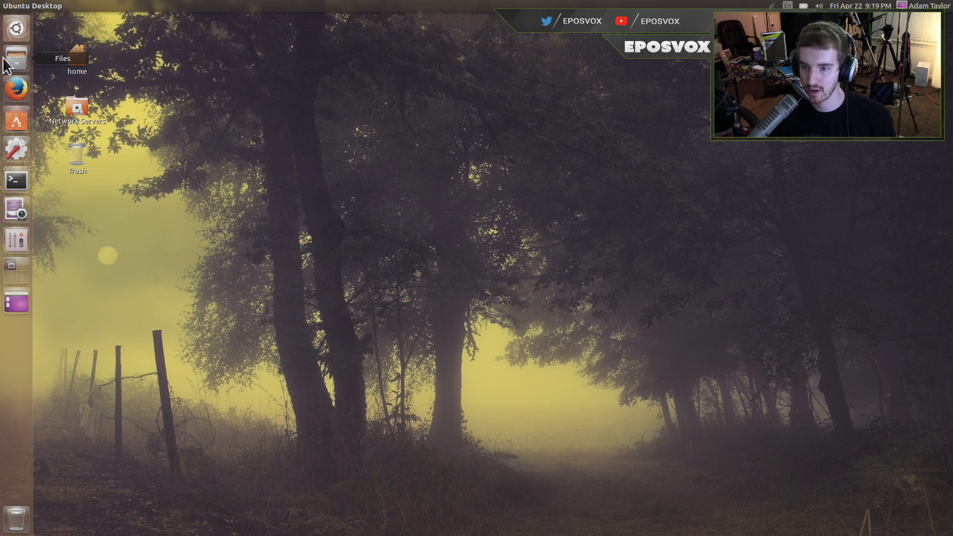
# Find Cheese in Ubuntu Software by searching 'ch' and review its details and user reviews.
pyautogui.write('che')
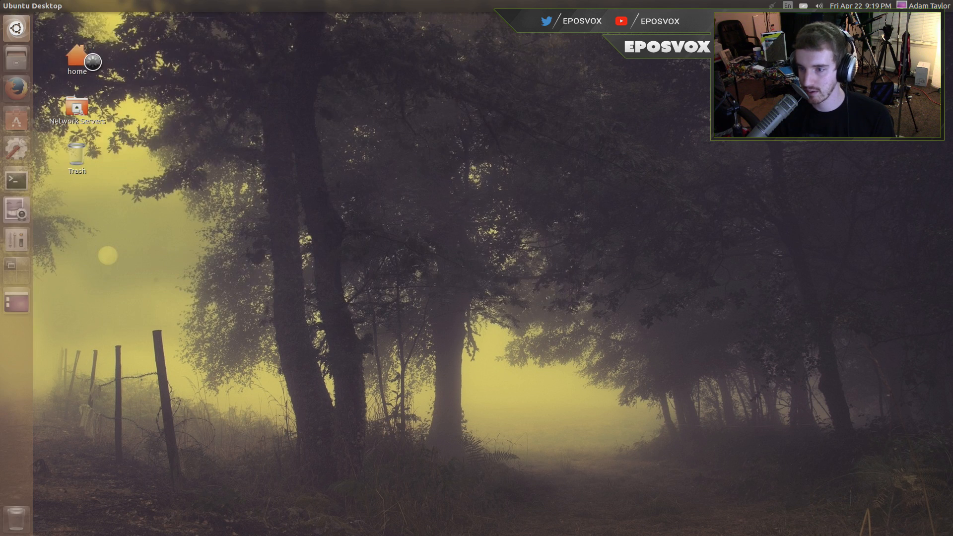
pyautogui.click(16, 210)
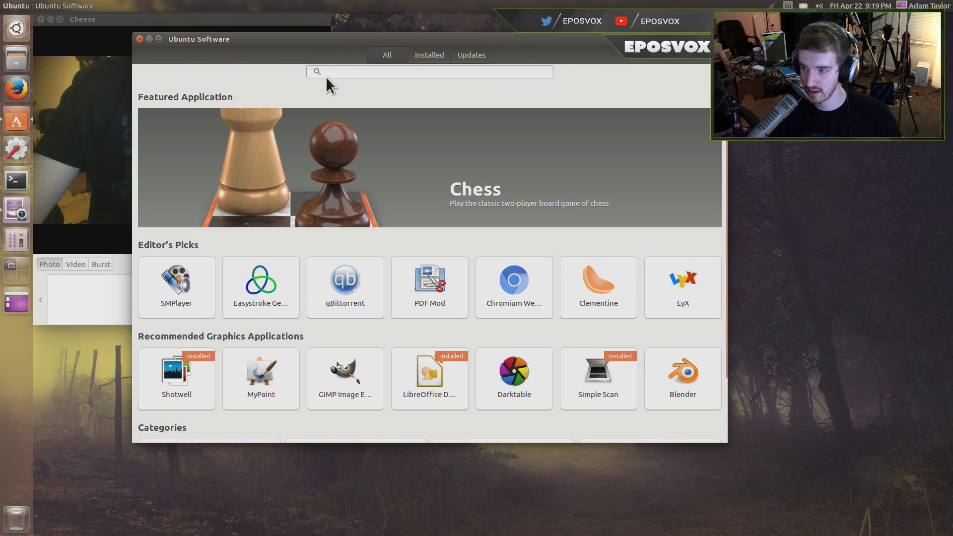
pyautogui.write('ch')
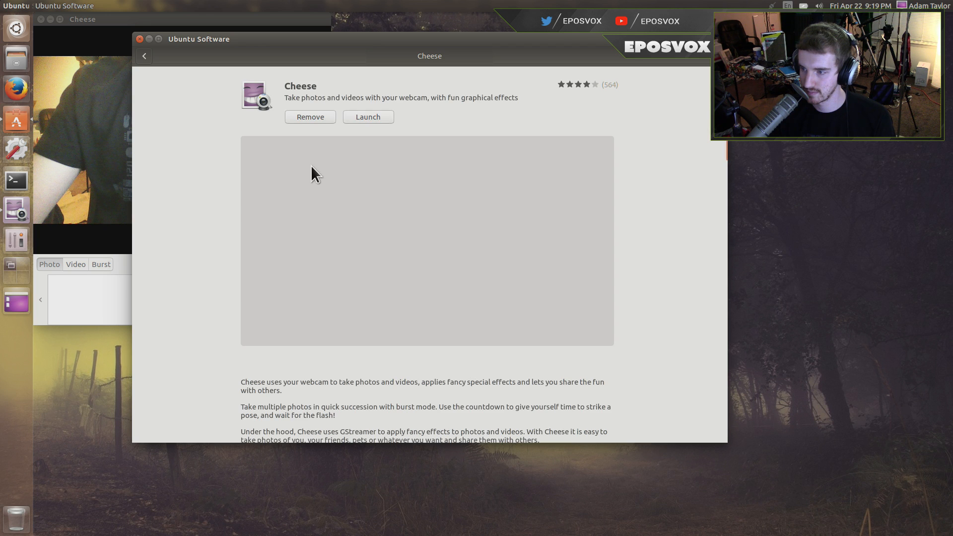
pyautogui.scroll(-3)
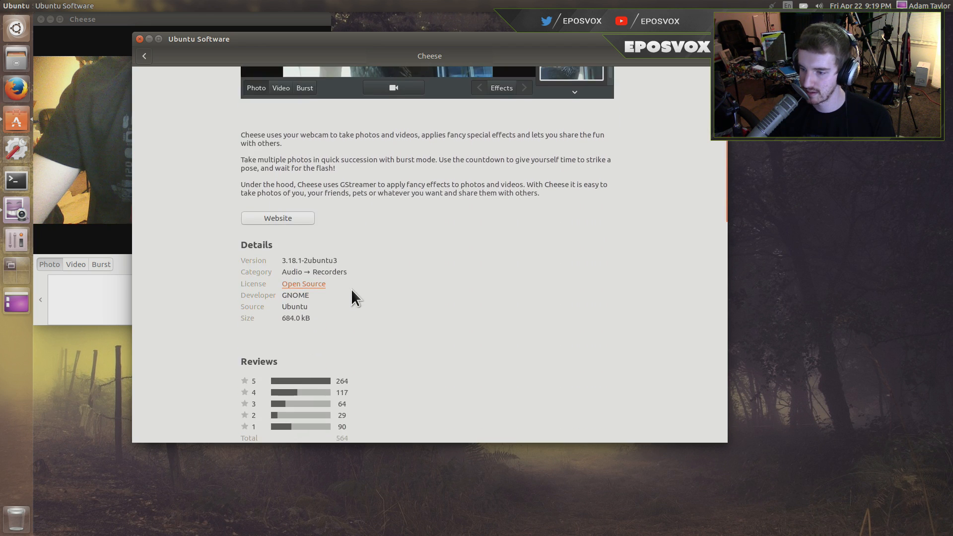
pyautogui.scroll(-3)
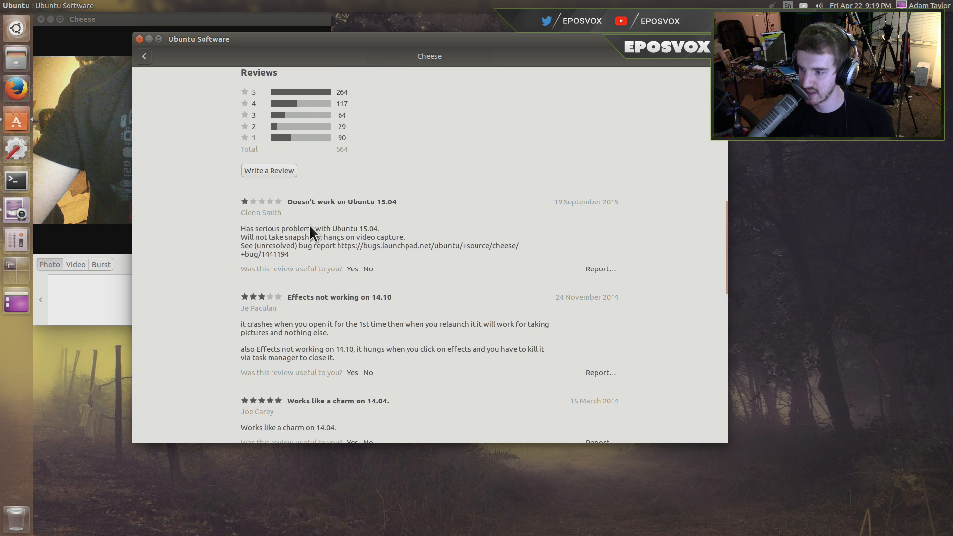
pyautogui.moveTo(141, 53)
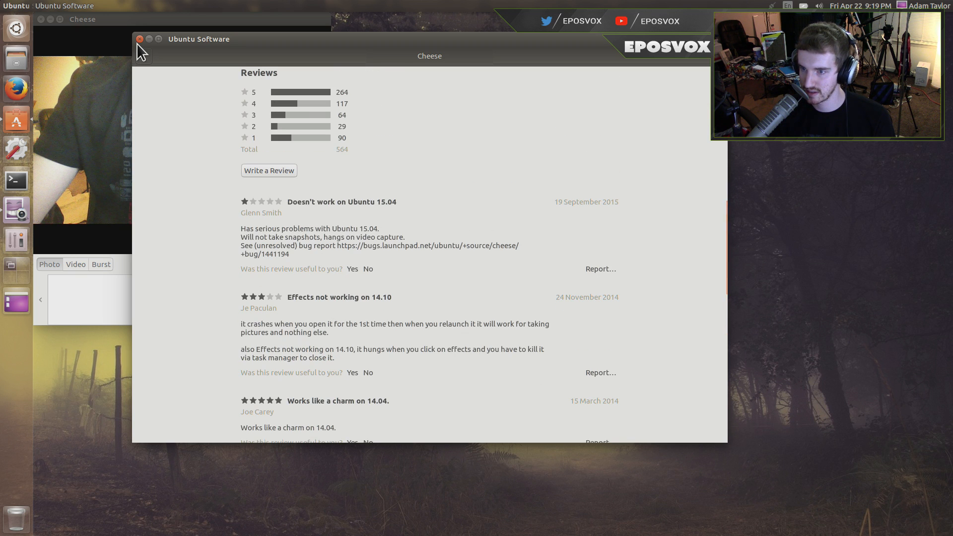
# Close Ubuntu Software, reposition the Cheese window and select Photo mode.
pyautogui.click(141, 39)
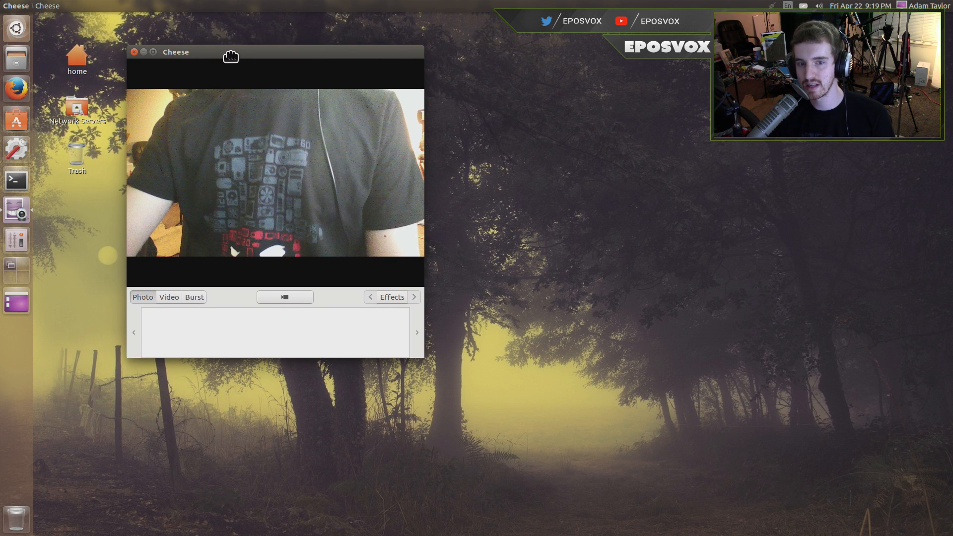
pyautogui.moveTo(229, 51); pyautogui.dragTo(254, 68)
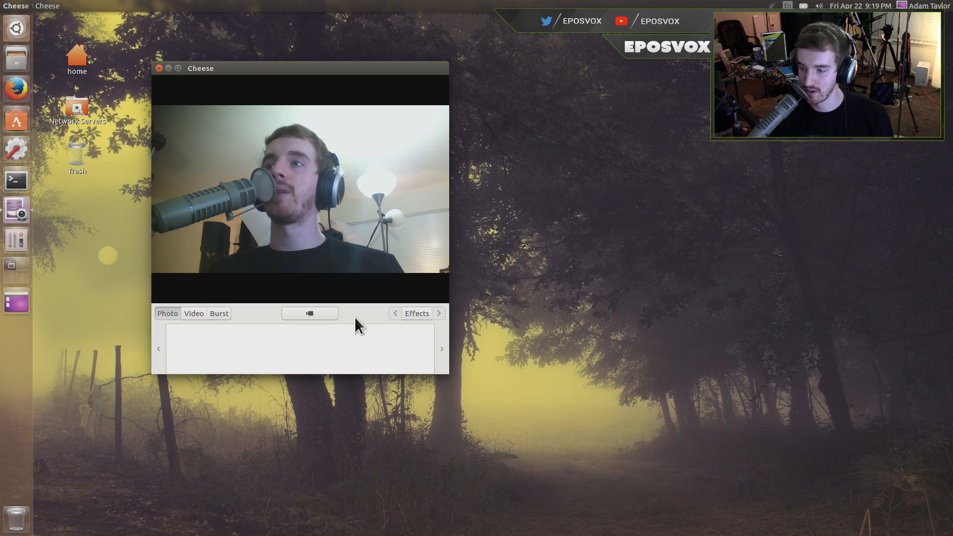
pyautogui.click(167, 313)
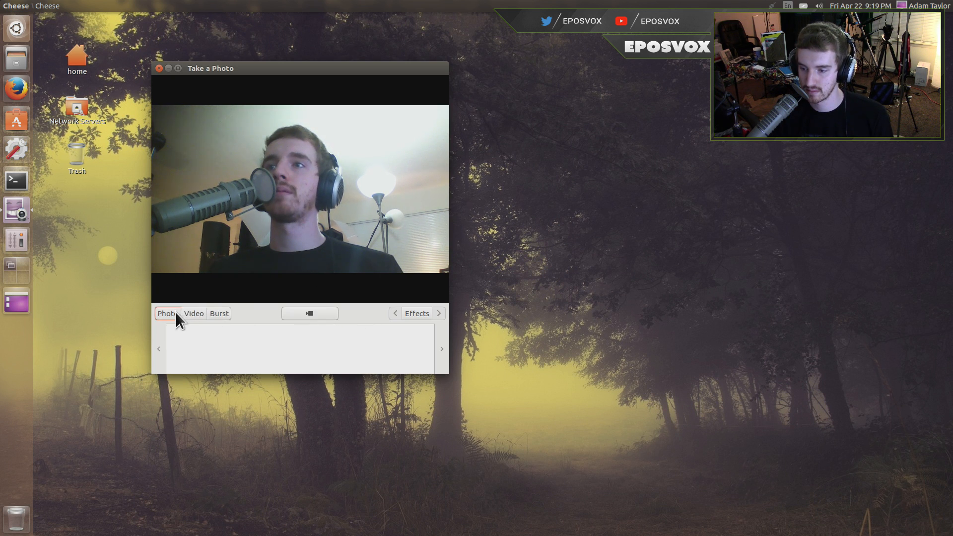
pyautogui.moveTo(219, 326)
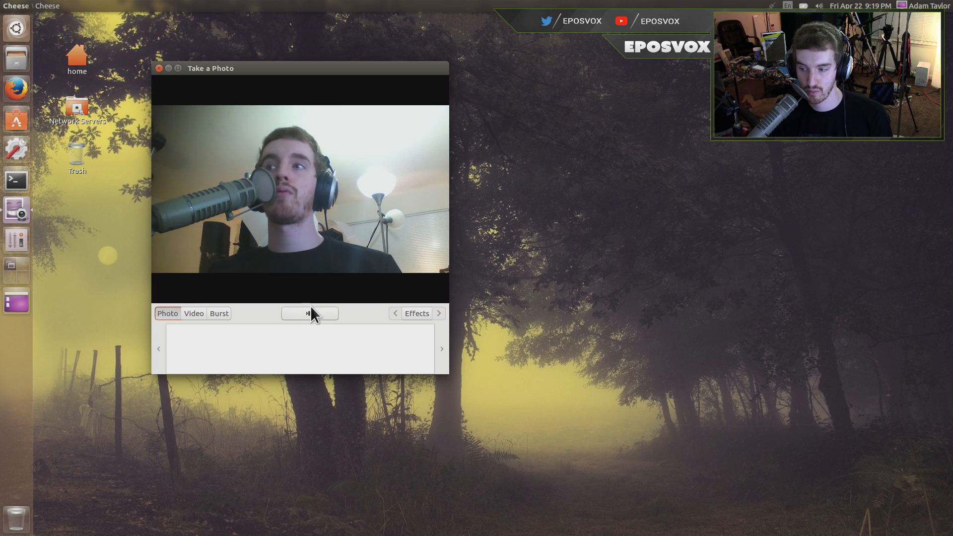
# Capture a webcam photo with the shutter, view the thumbnail full size, then close the viewer.
pyautogui.click(310, 313)
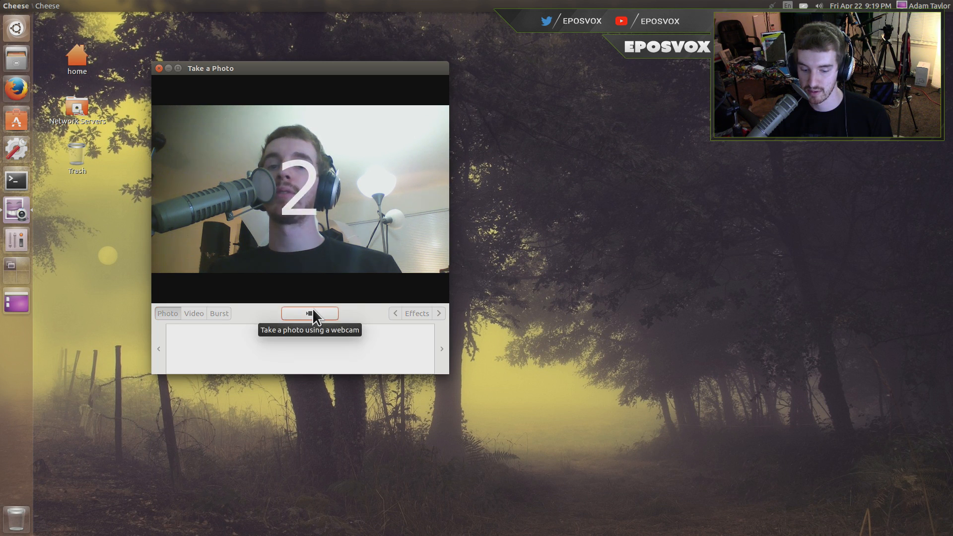
pyautogui.click(309, 313)
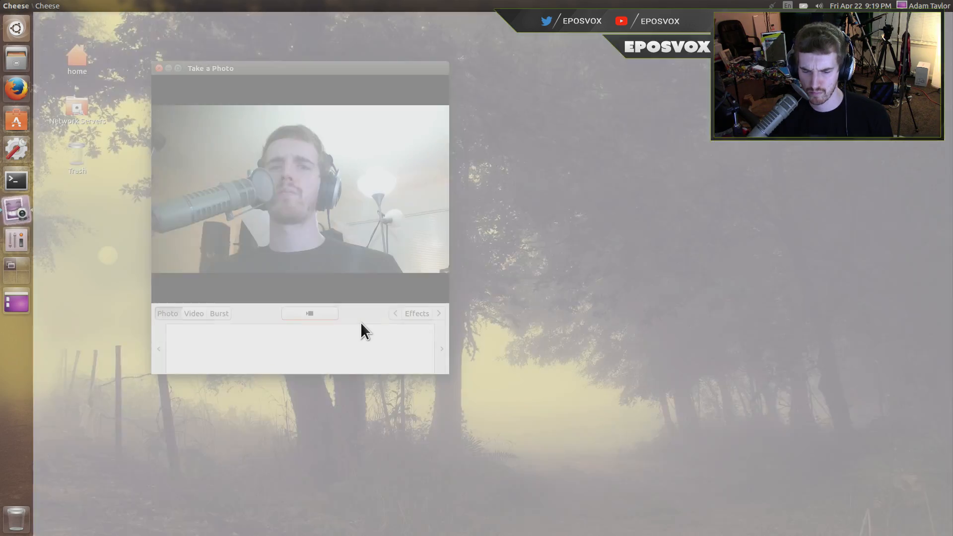
pyautogui.moveTo(310, 317)
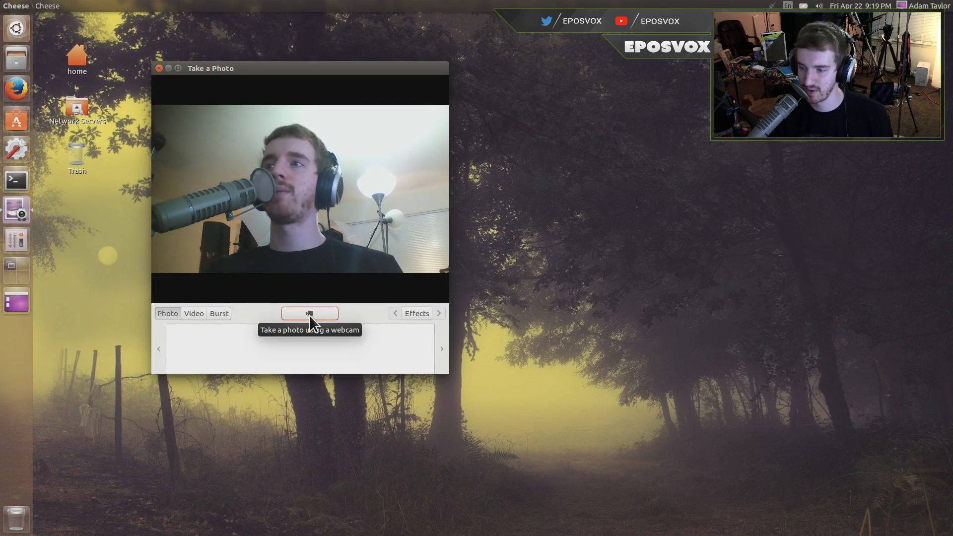
pyautogui.click(310, 313)
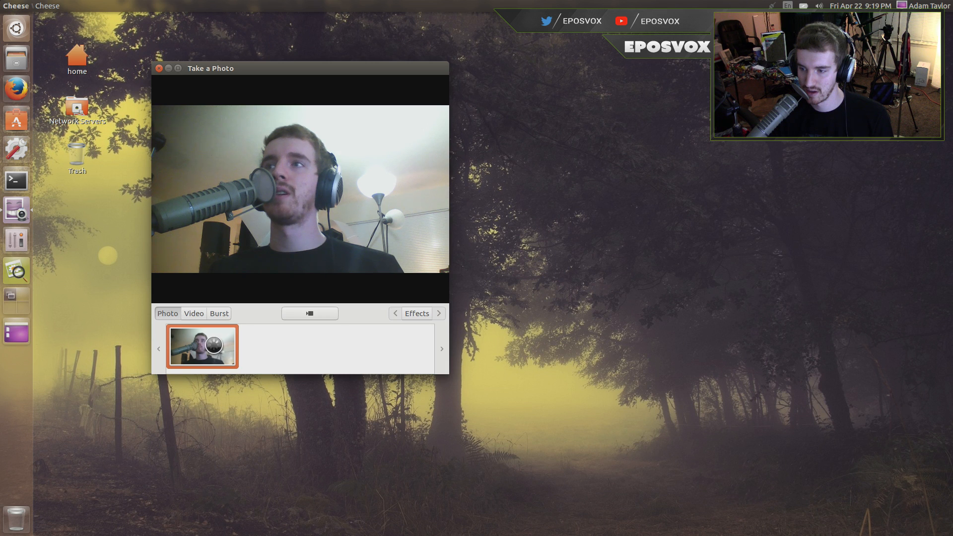
pyautogui.doubleClick(202, 345)
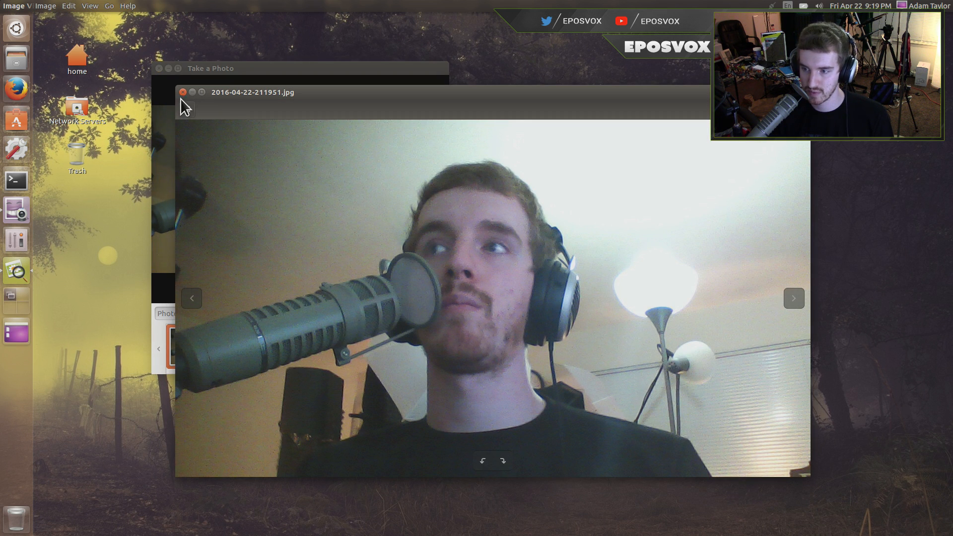
pyautogui.click(183, 92)
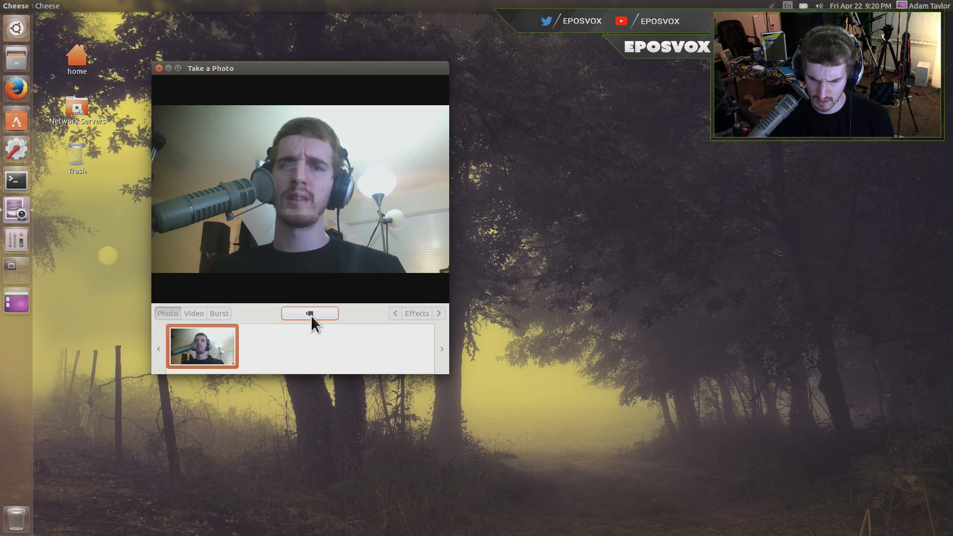
# Take a second photo, then record and stop a short webcam clip in Video mode.
pyautogui.click(310, 313)
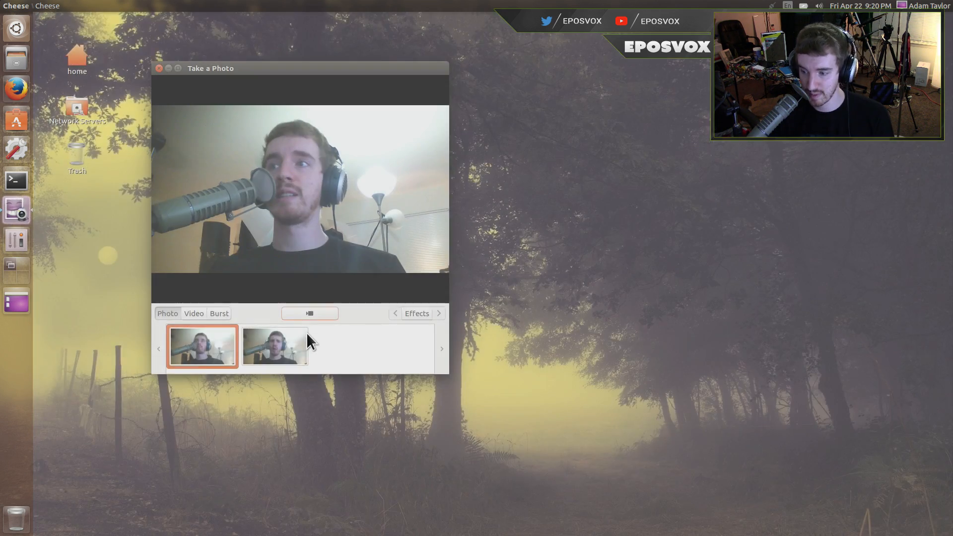
pyautogui.click(193, 313)
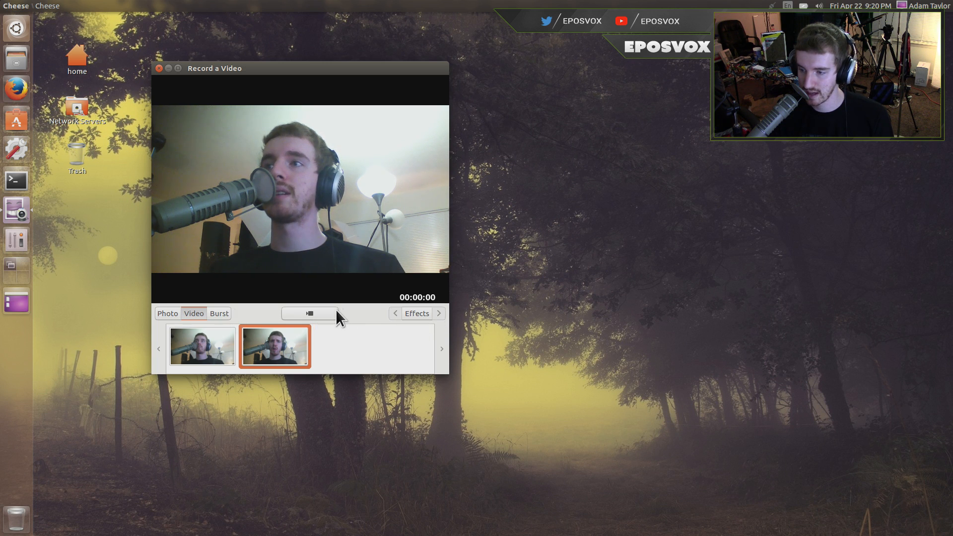
pyautogui.click(310, 312)
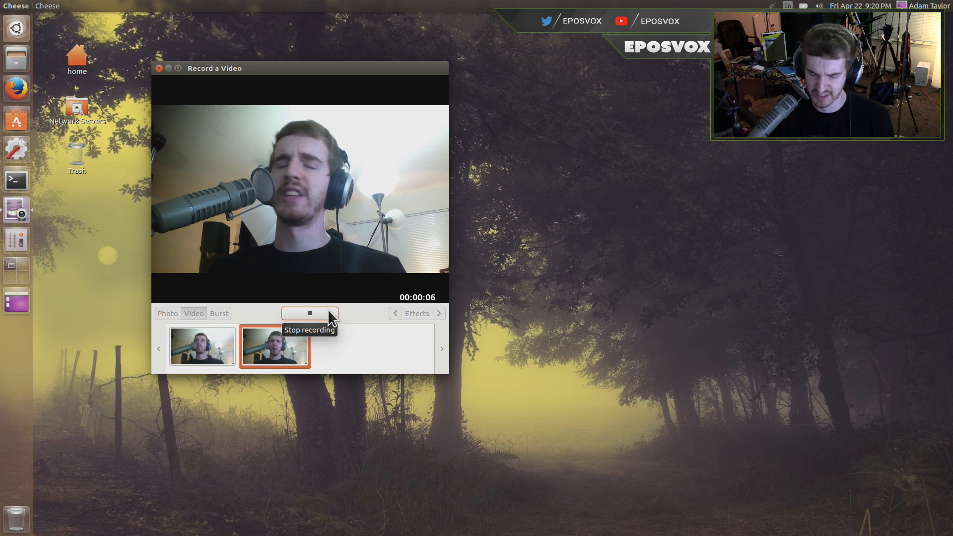
pyautogui.click(309, 313)
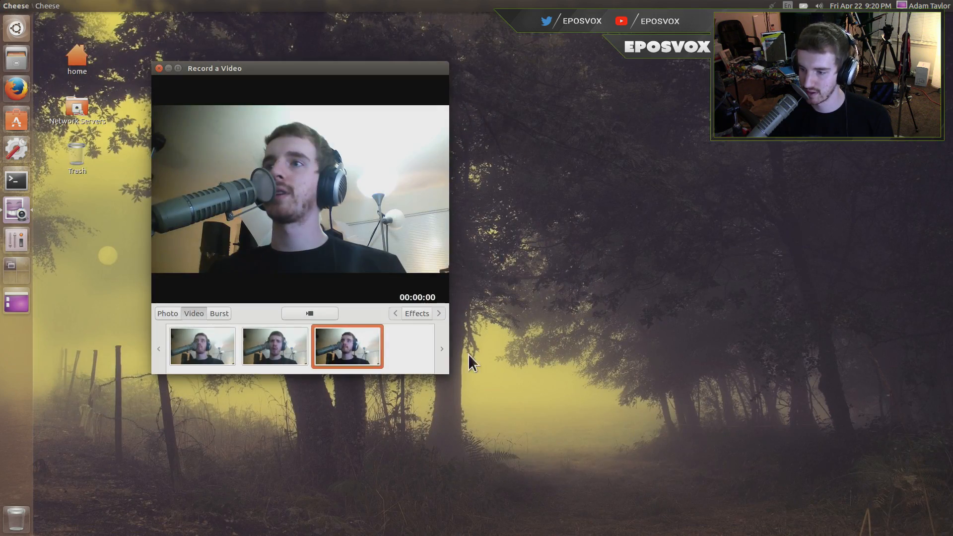
# Capture a burst of several photos using Burst mode.
pyautogui.click(218, 313)
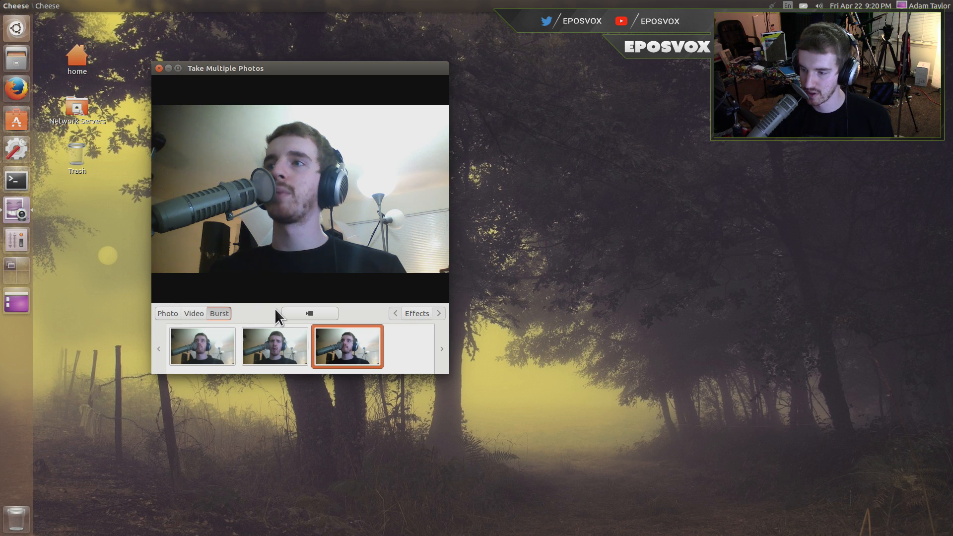
pyautogui.click(309, 313)
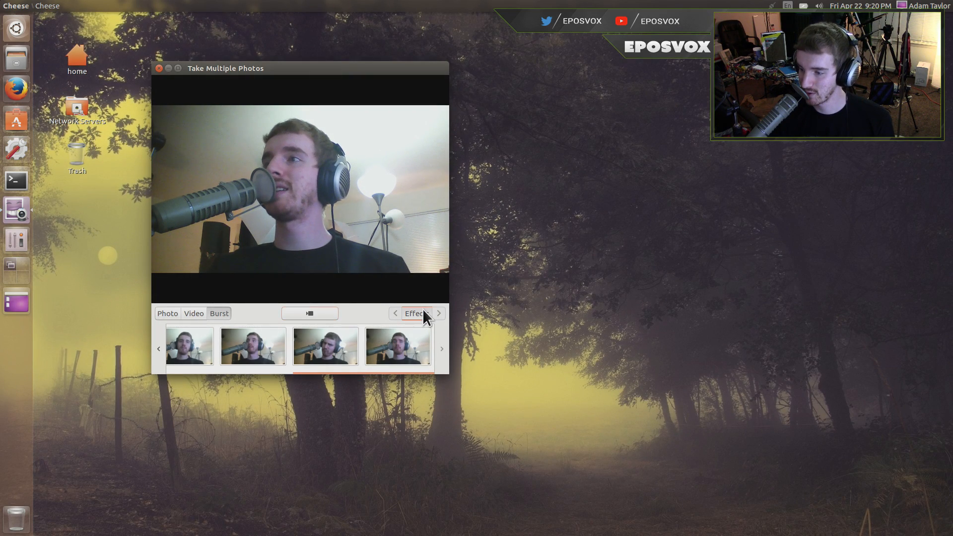
# Apply the Dice effect and page through the other webcam effects.
pyautogui.click(417, 312)
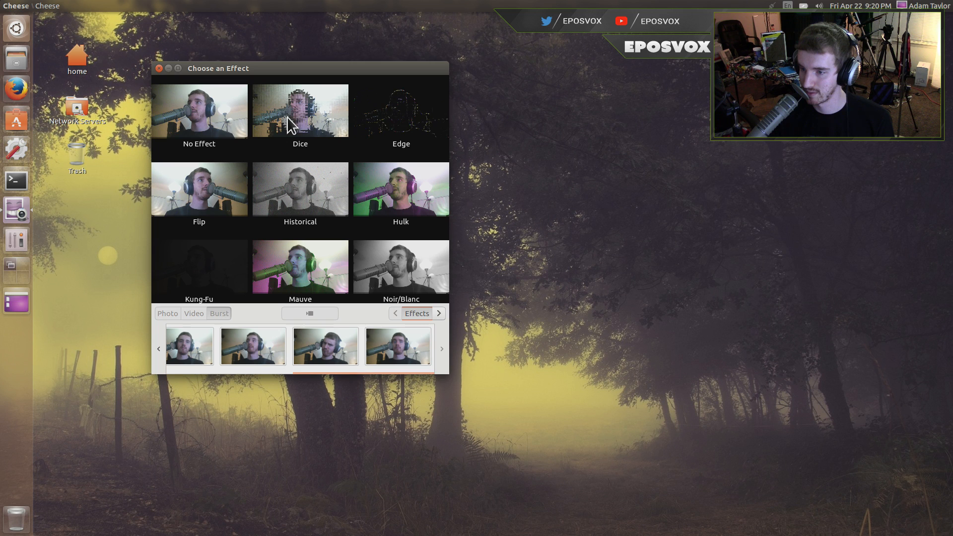
pyautogui.click(300, 110)
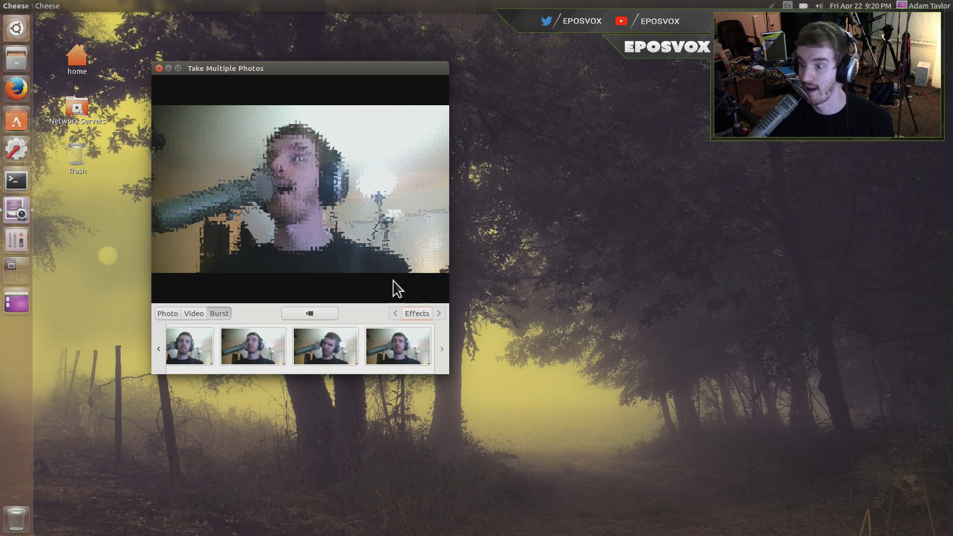
pyautogui.click(417, 312)
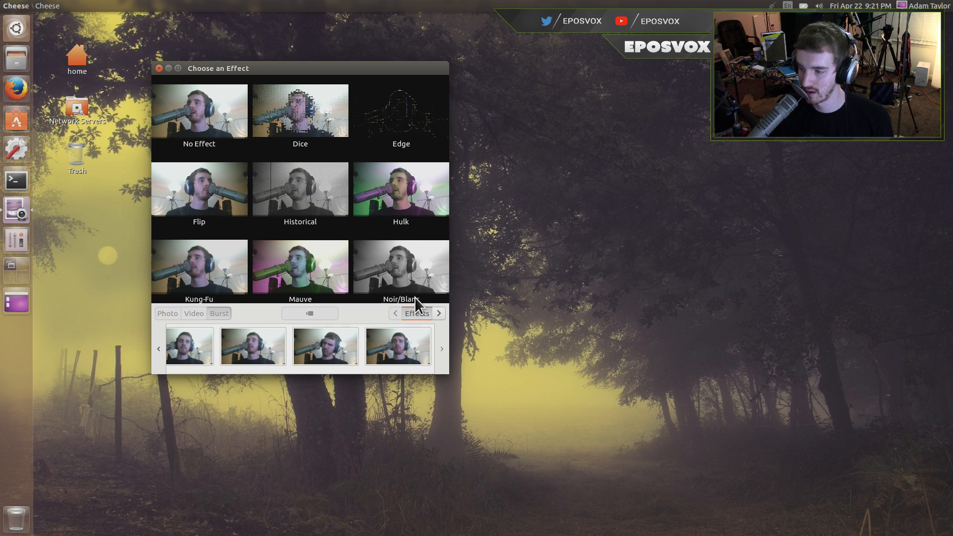
pyautogui.click(438, 312)
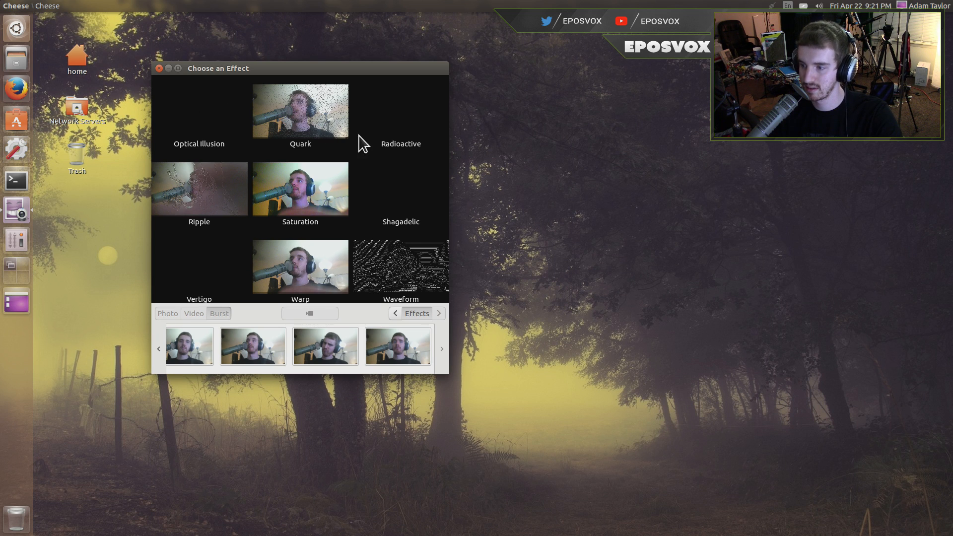
pyautogui.moveTo(275, 162)
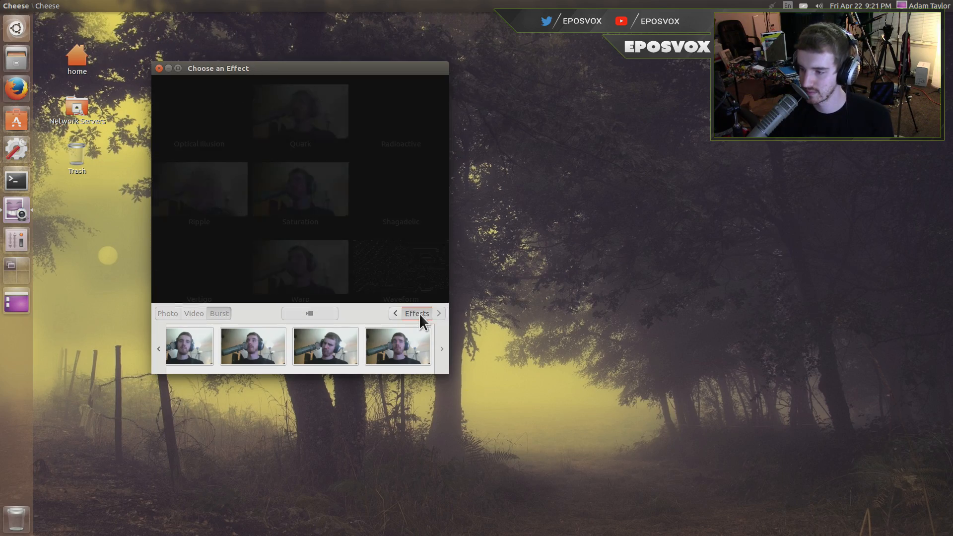
pyautogui.click(395, 313)
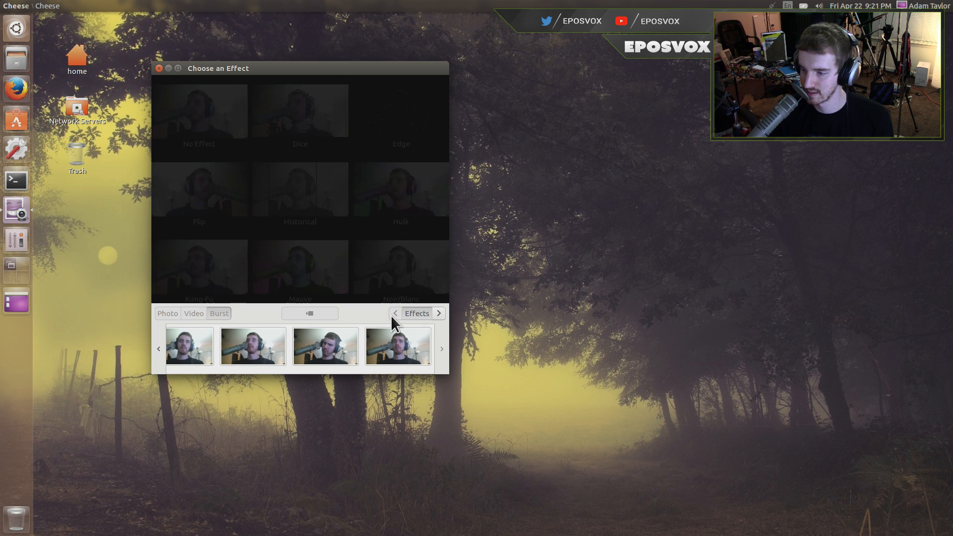
pyautogui.click(398, 346)
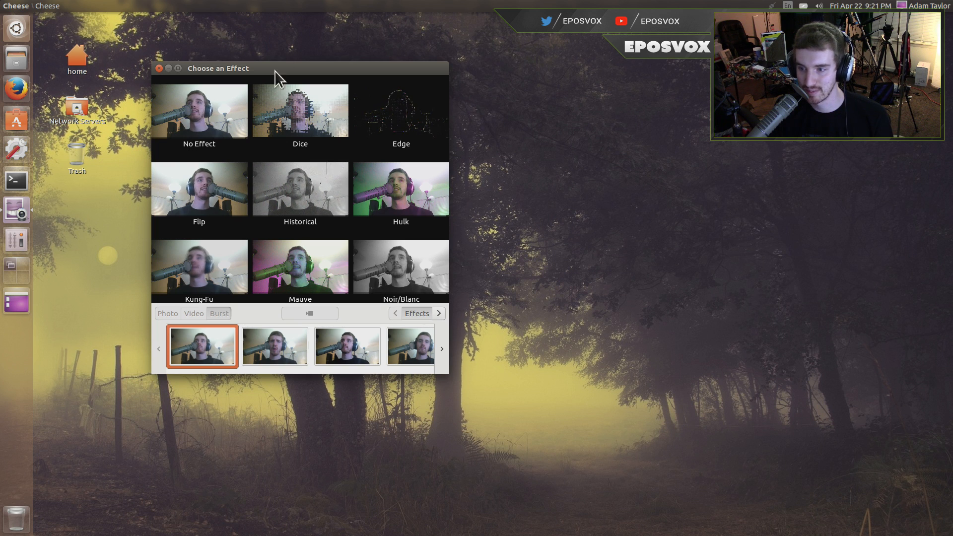
# Close the Cheese window, leaving the desktop.
pyautogui.click(158, 69)
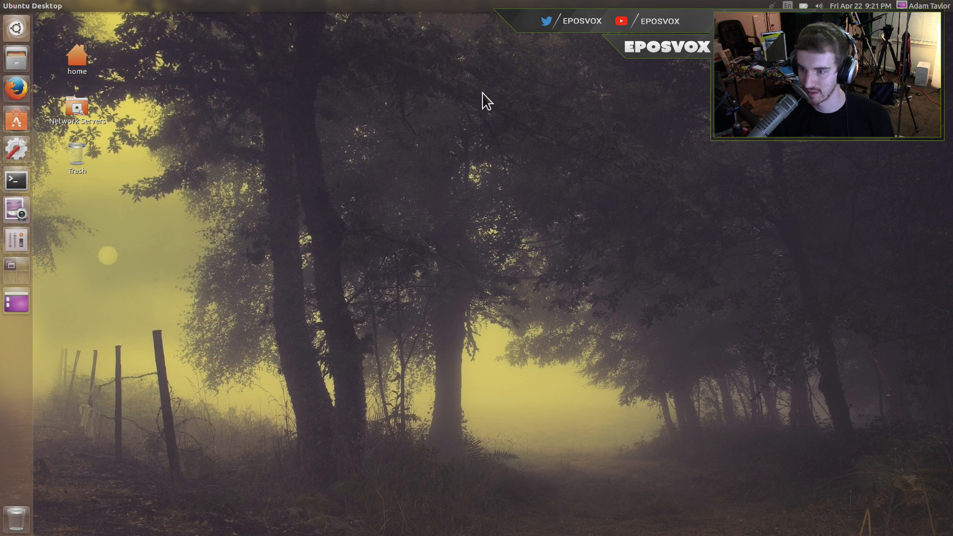
# Search Ubuntu Software for 'webcam' and start installing Webcamoid.
pyautogui.click(16, 119)
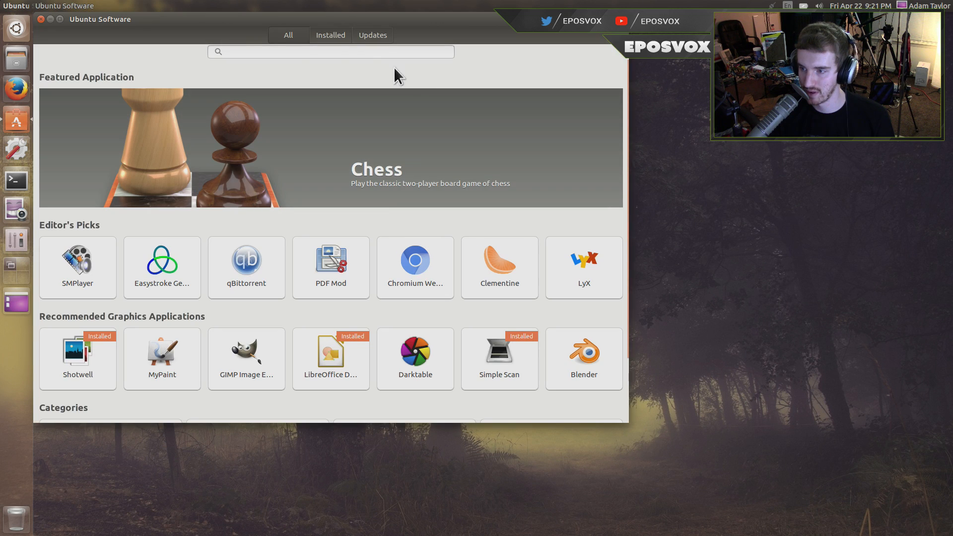
pyautogui.moveTo(217, 26)
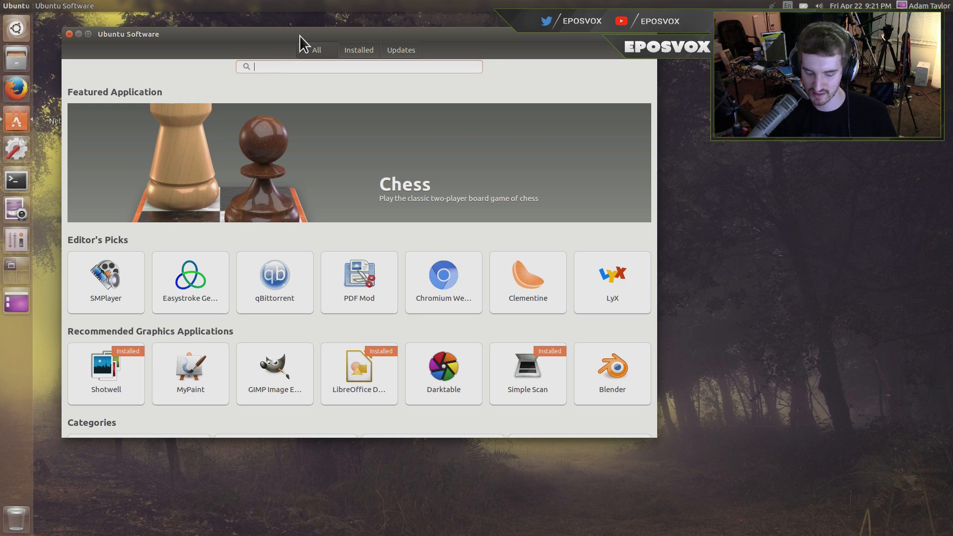
pyautogui.write('webcam')
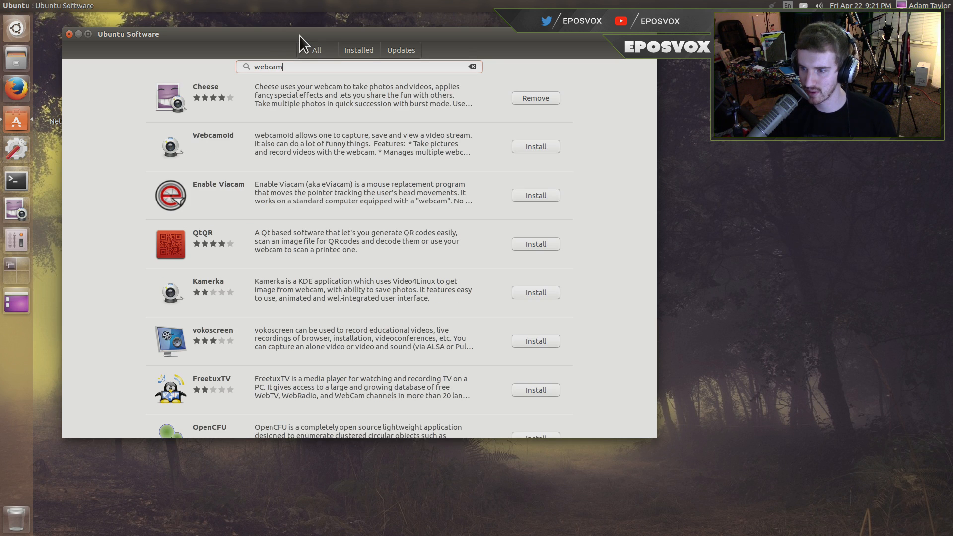
pyautogui.moveTo(338, 142)
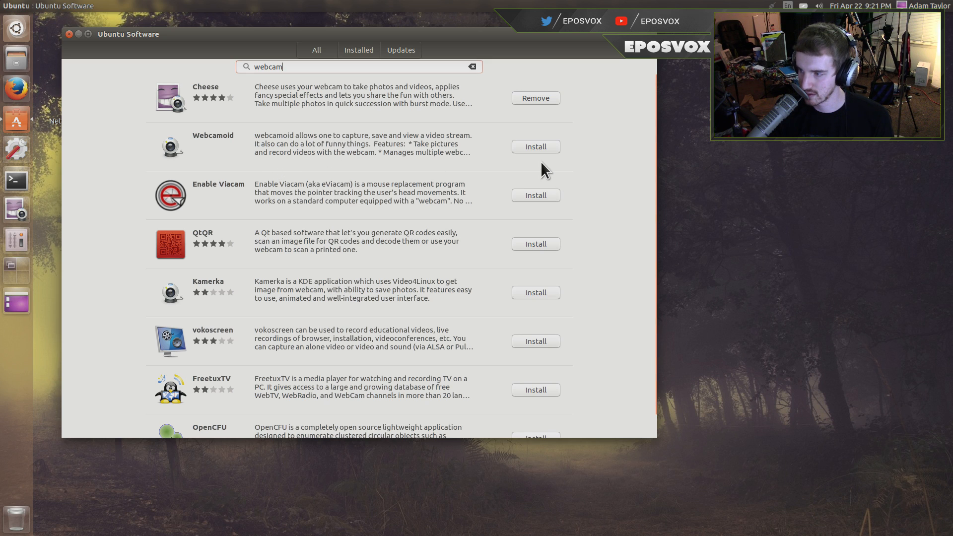
pyautogui.click(535, 147)
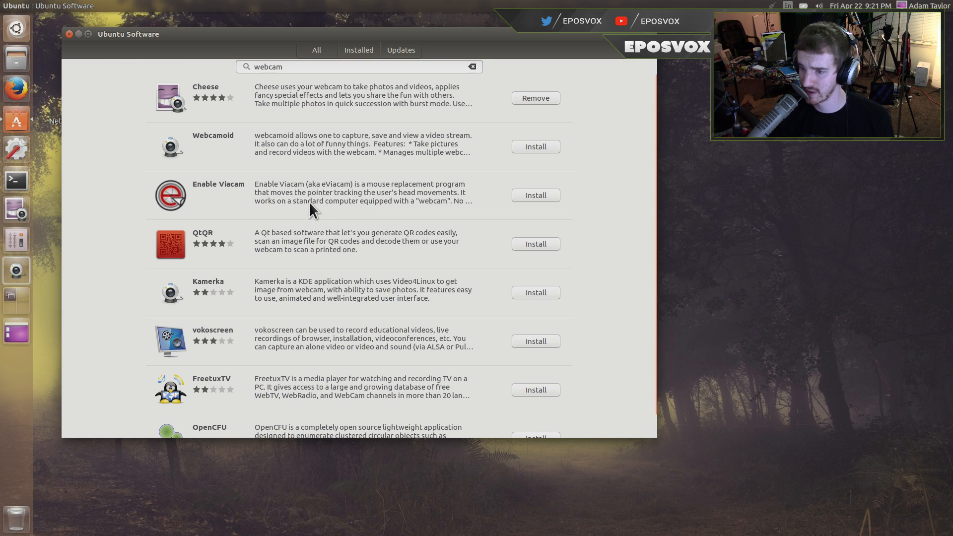
pyautogui.moveTo(280, 239)
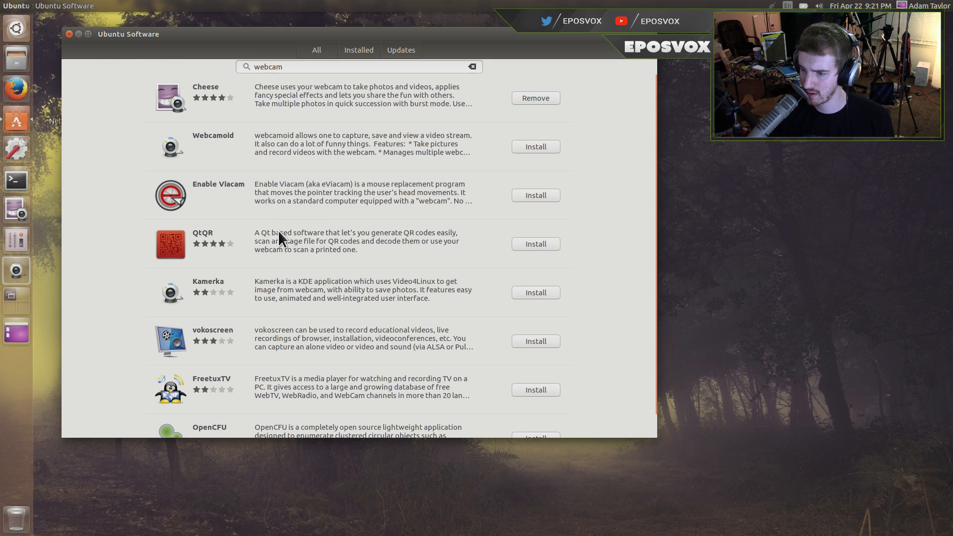
pyautogui.moveTo(327, 296)
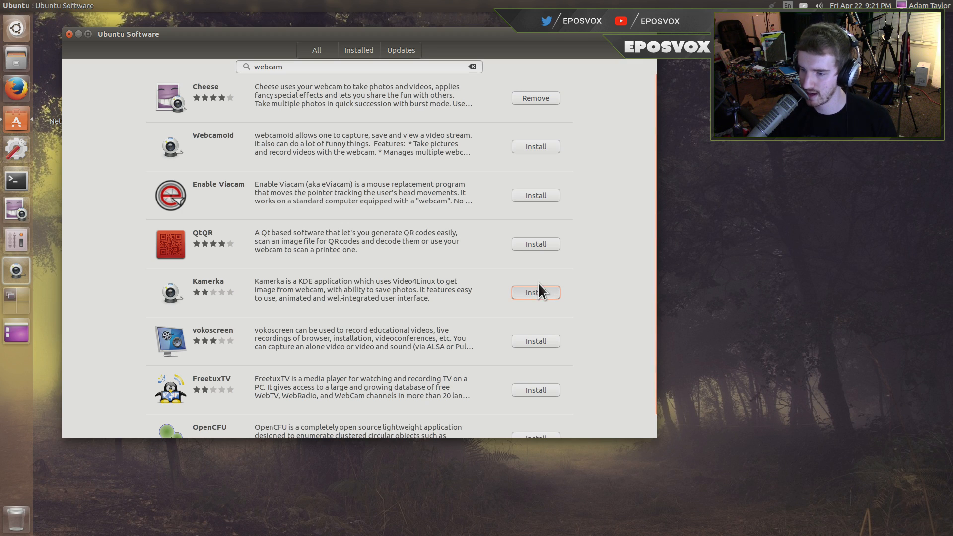
# Start installing Kamerka and view the Installed applications list.
pyautogui.click(535, 292)
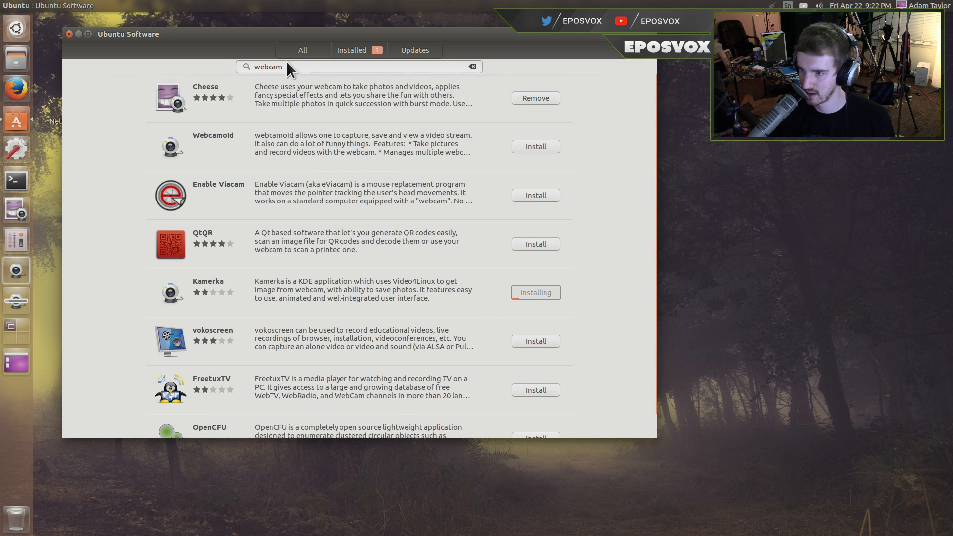
pyautogui.click(359, 50)
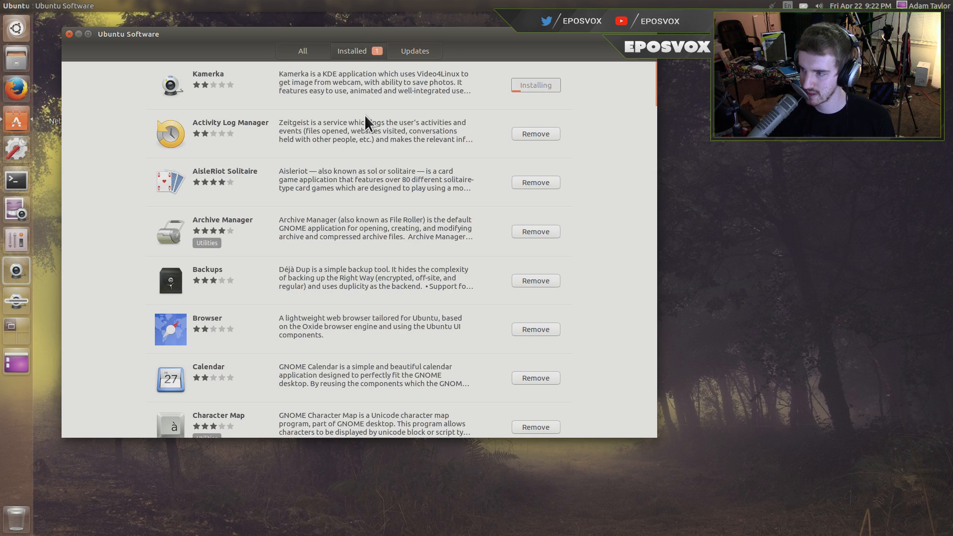
pyautogui.moveTo(16, 282)
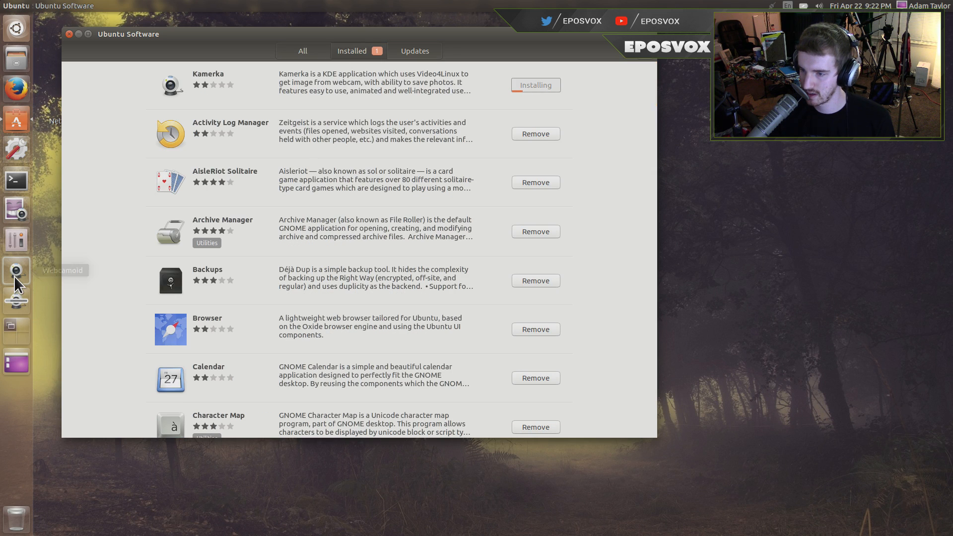
pyautogui.moveTo(16, 270)
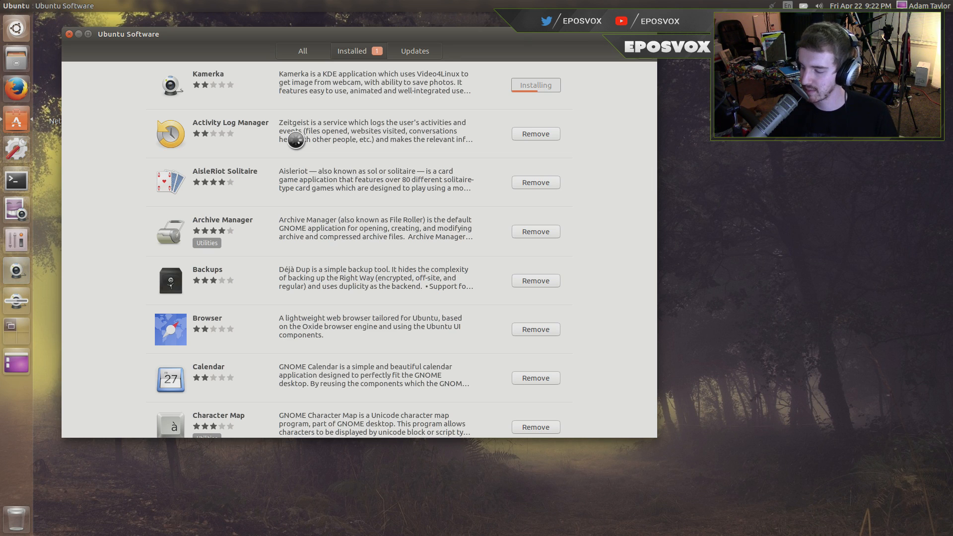
pyautogui.moveTo(316, 85)
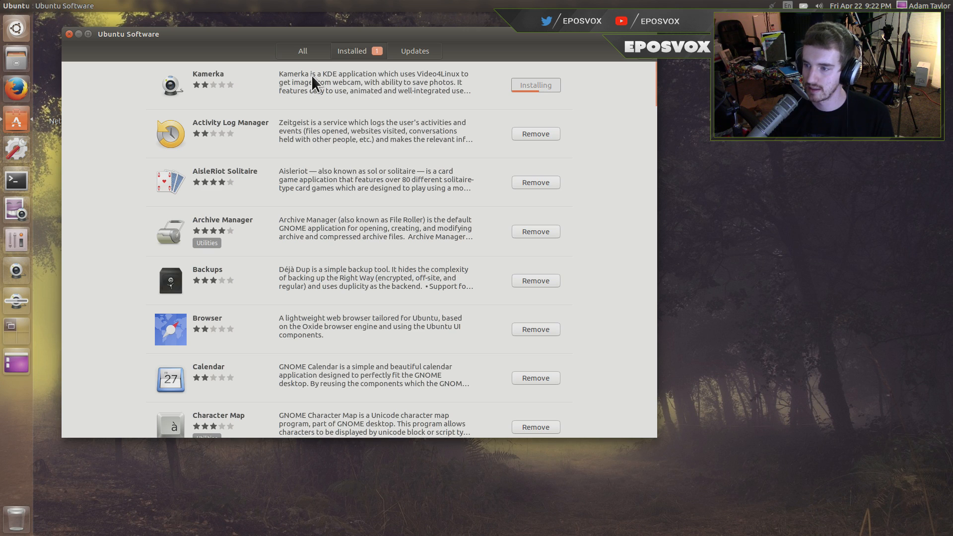
pyautogui.moveTo(300, 110)
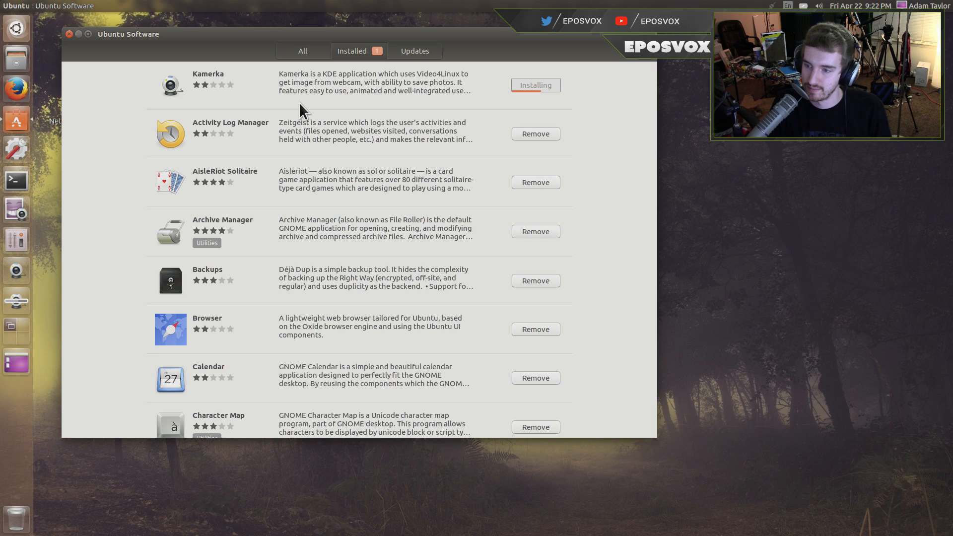
pyautogui.moveTo(25, 282)
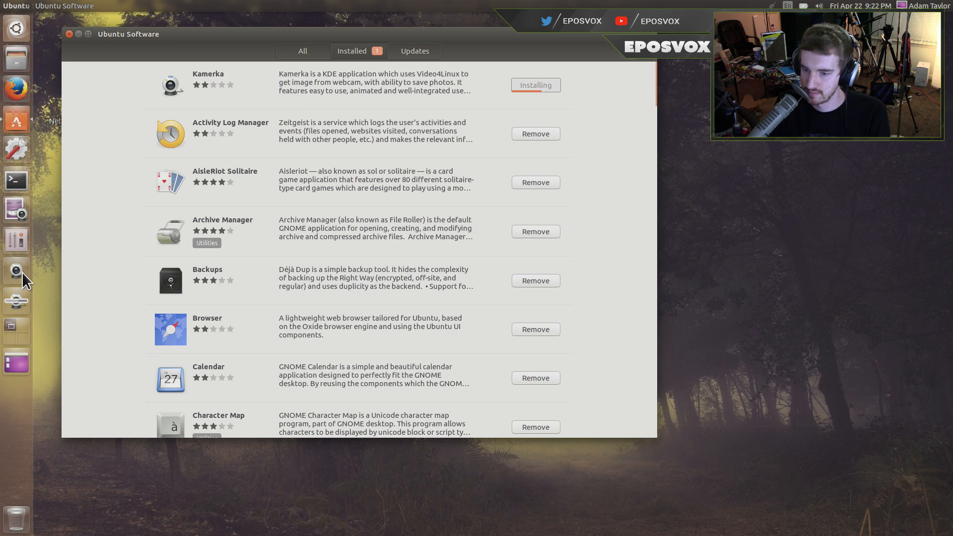
pyautogui.moveTo(635, 187)
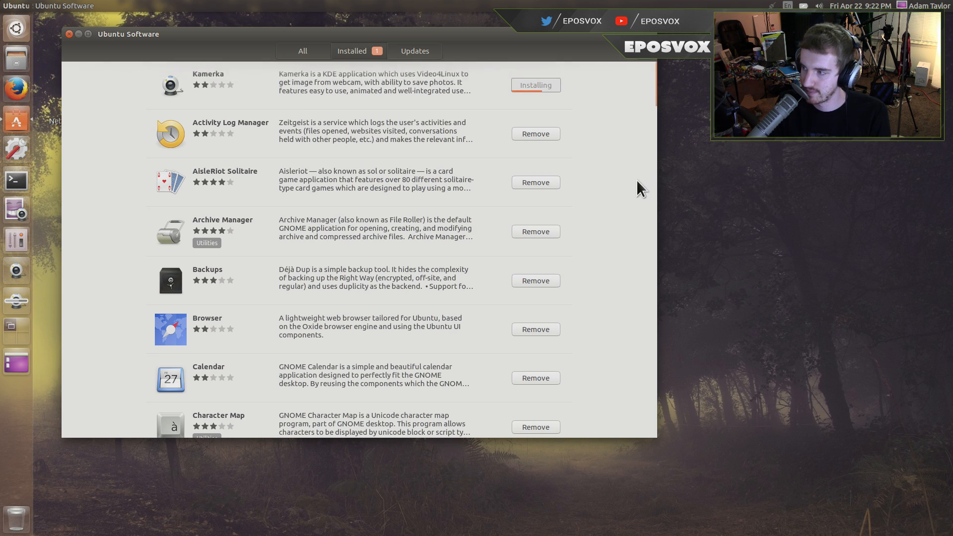
pyautogui.moveTo(457, 101)
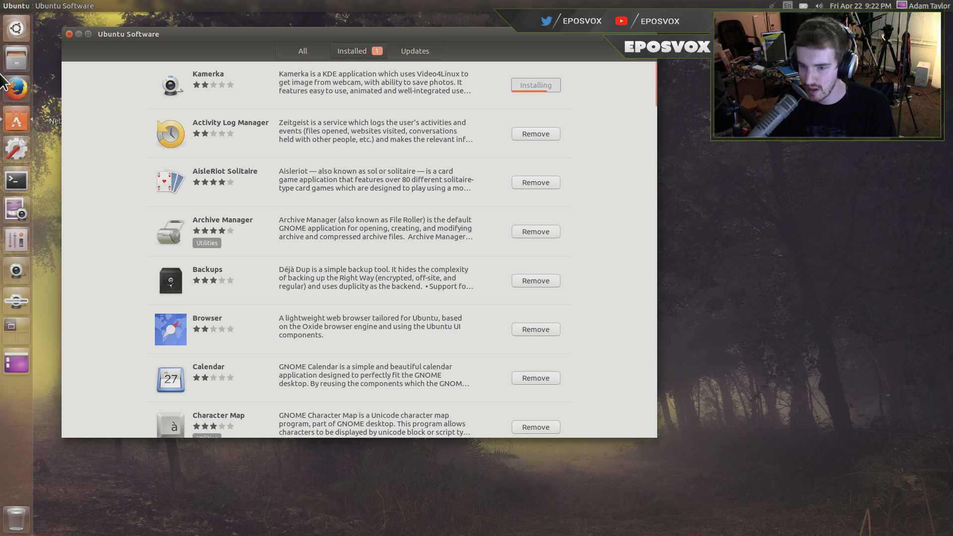
# Check the Ubuntu 16.04 LTS overview in System Settings Details, then close settings.
pyautogui.click(16, 148)
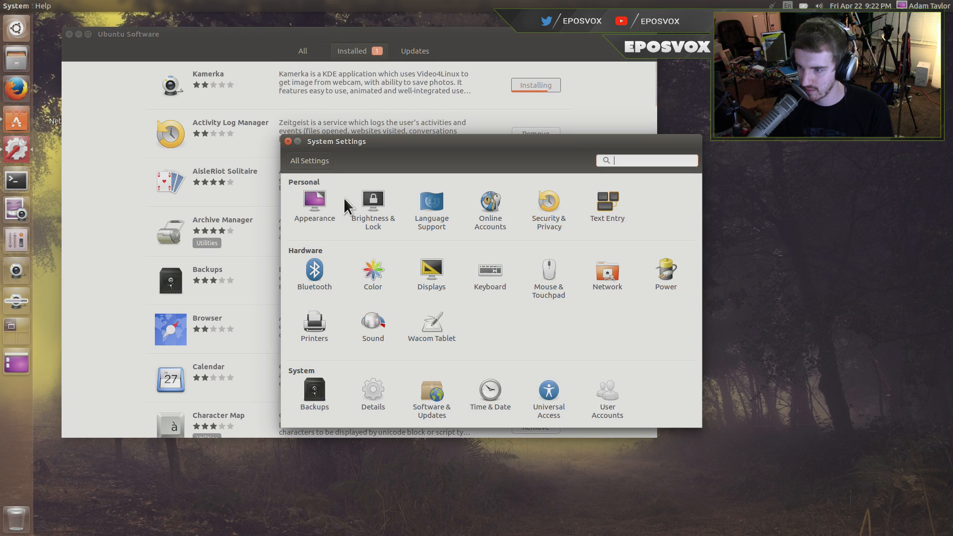
pyautogui.moveTo(522, 378)
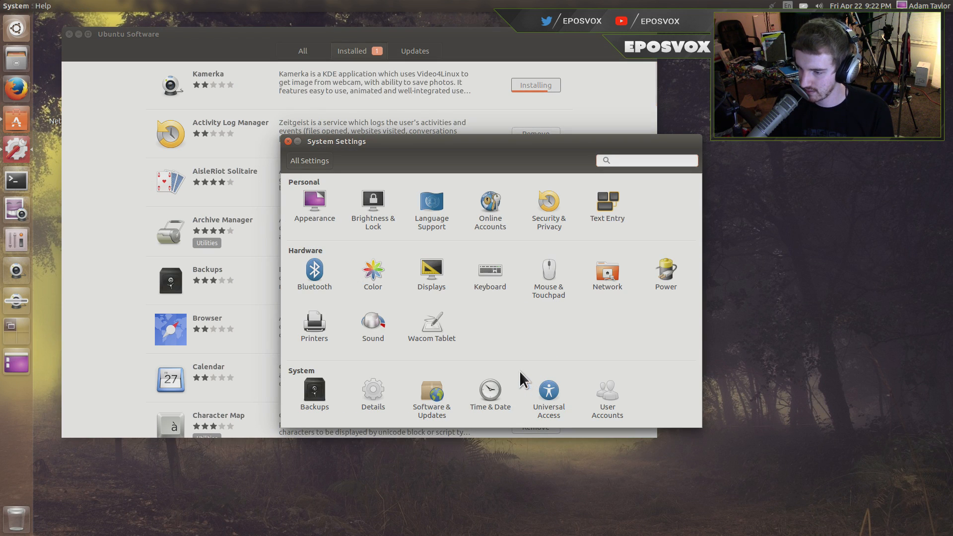
pyautogui.click(373, 389)
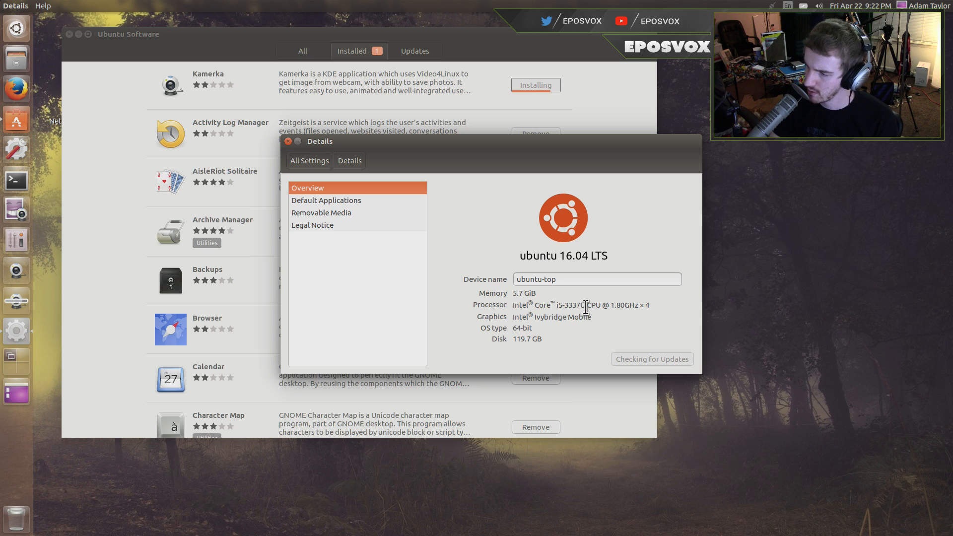
pyautogui.moveTo(590, 320)
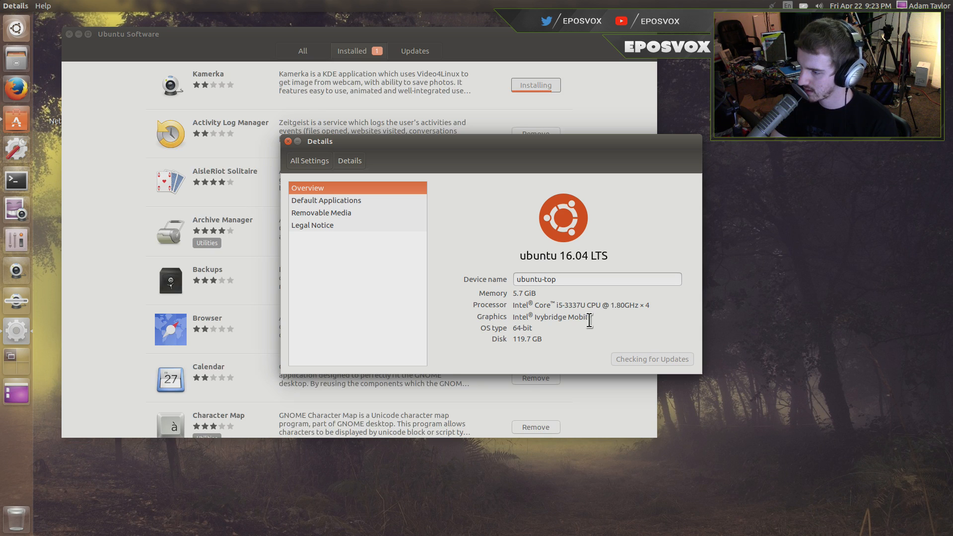
pyautogui.moveTo(536, 328)
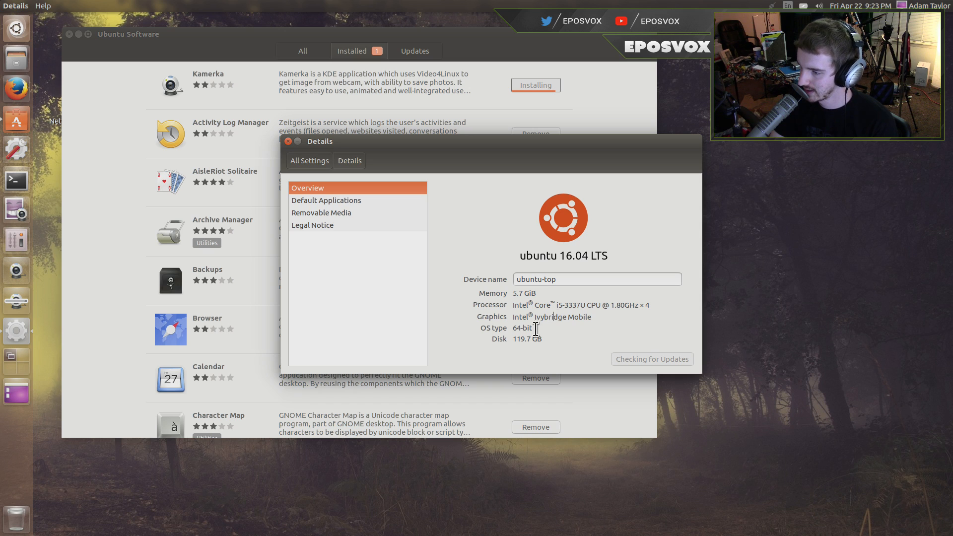
pyautogui.moveTo(516, 293)
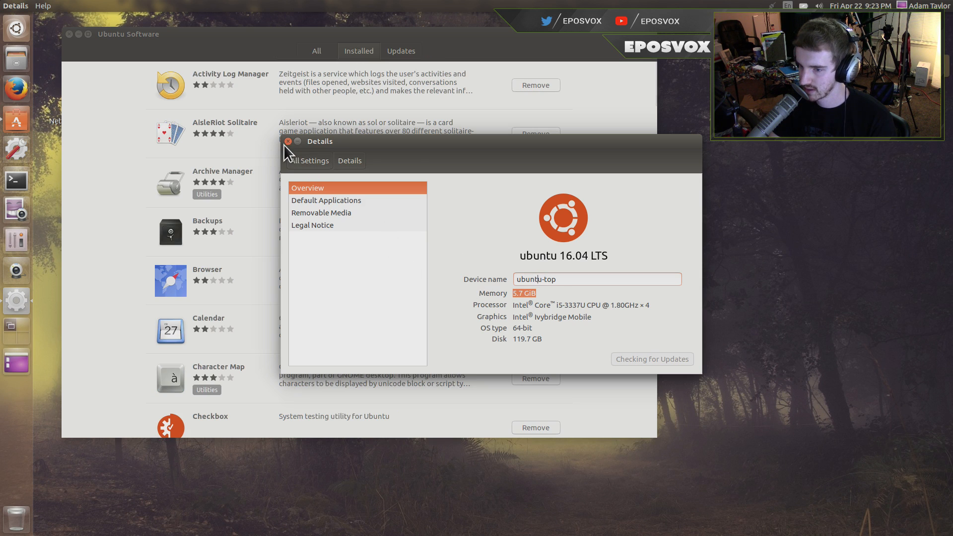
pyautogui.click(288, 141)
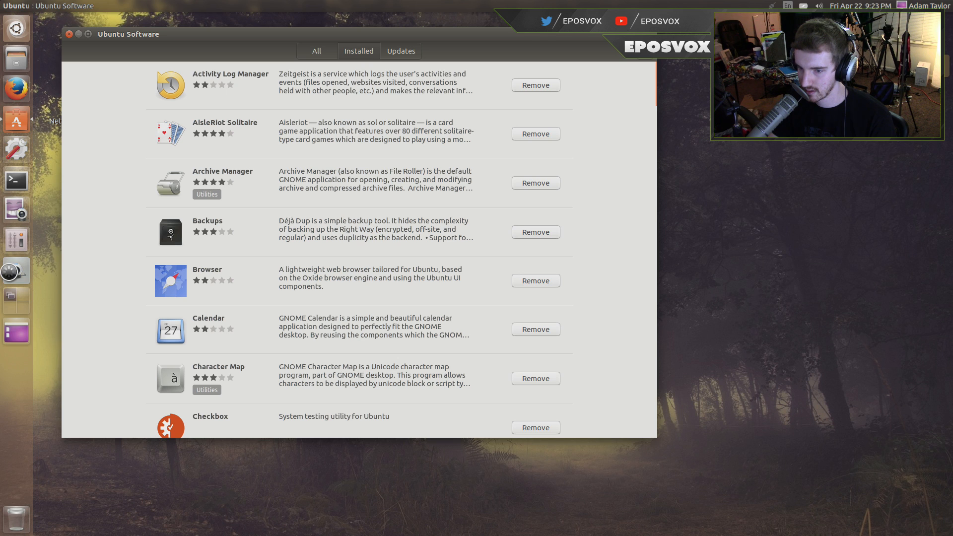
# Launch Webcamoid and check its About version information.
pyautogui.click(16, 270)
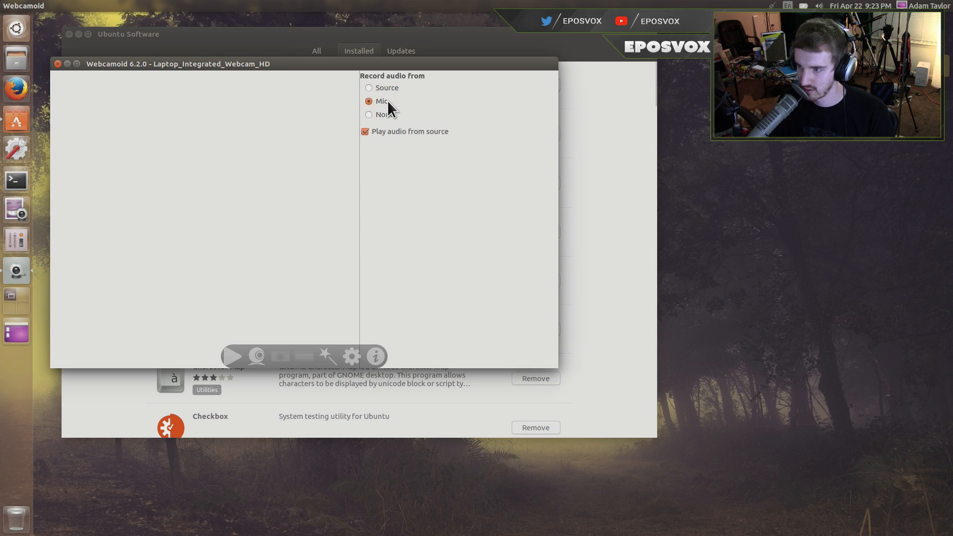
pyautogui.moveTo(355, 329)
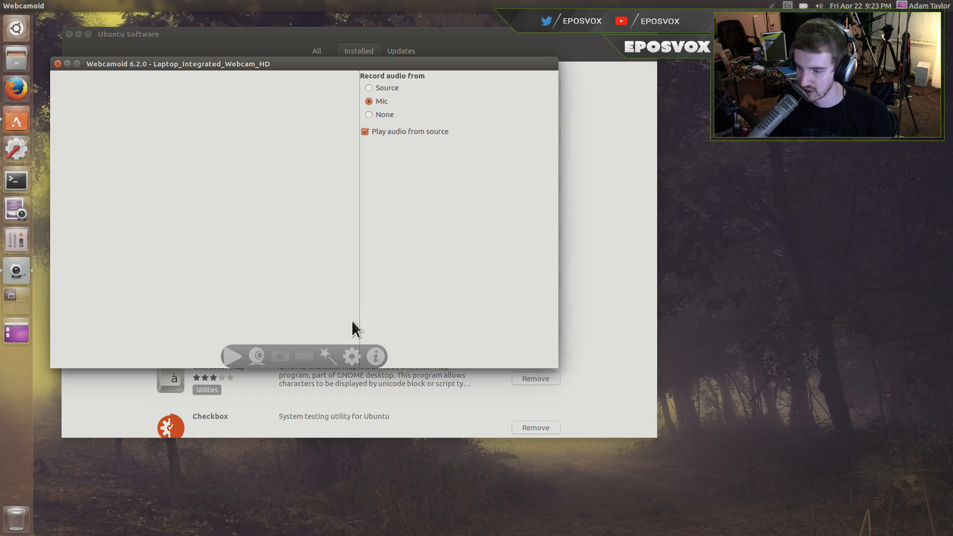
pyautogui.click(375, 356)
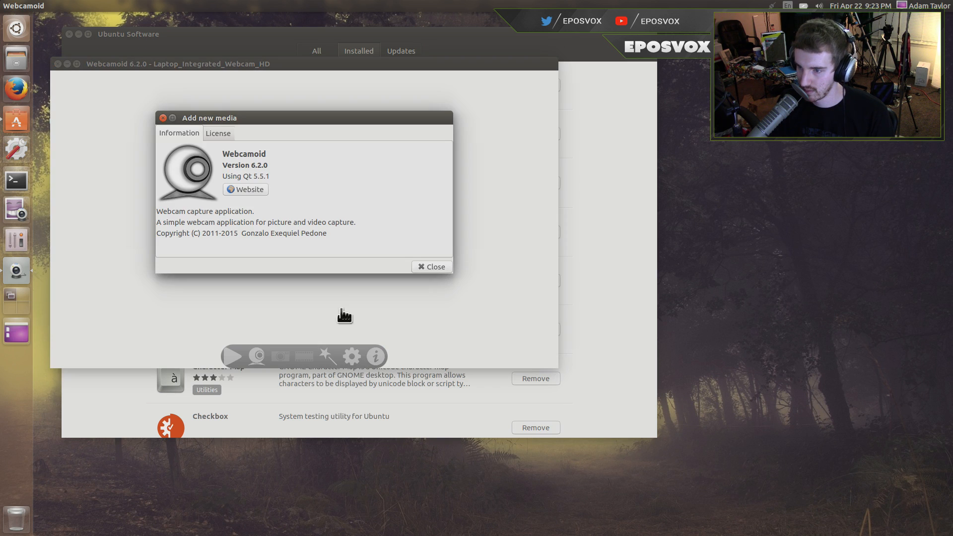
pyautogui.click(432, 266)
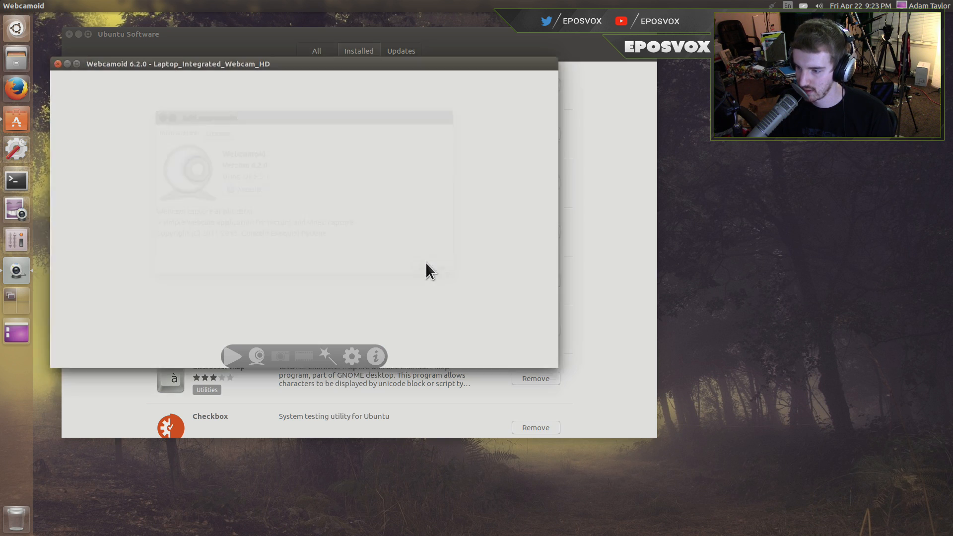
pyautogui.moveTo(256, 355)
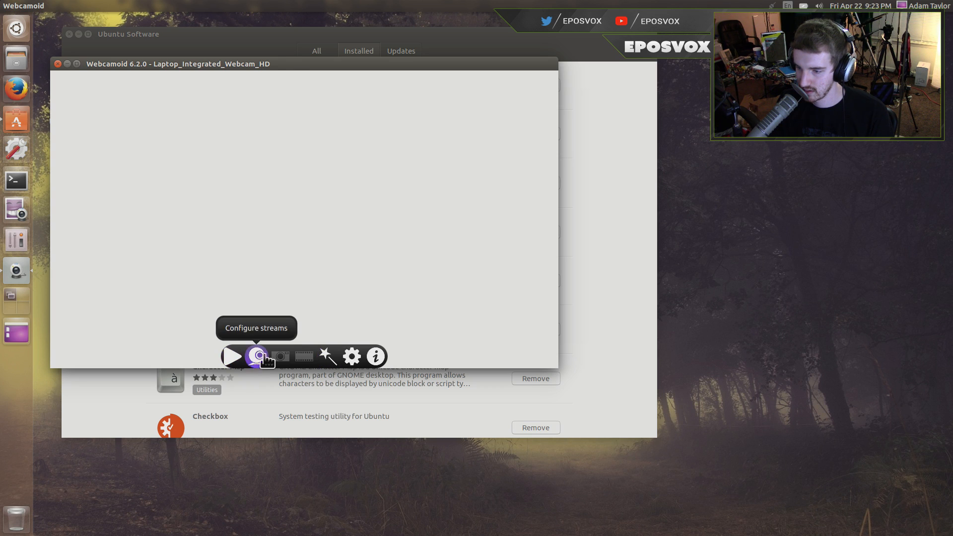
# Select Laptop_Integrated_Webcam_HD as source, play the live preview full-window, and take a photo.
pyautogui.click(256, 356)
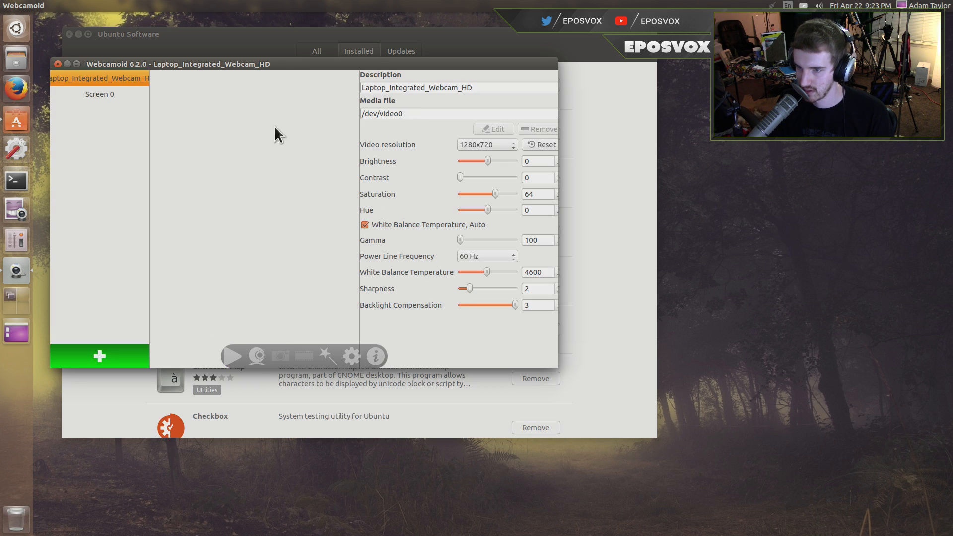
pyautogui.click(99, 94)
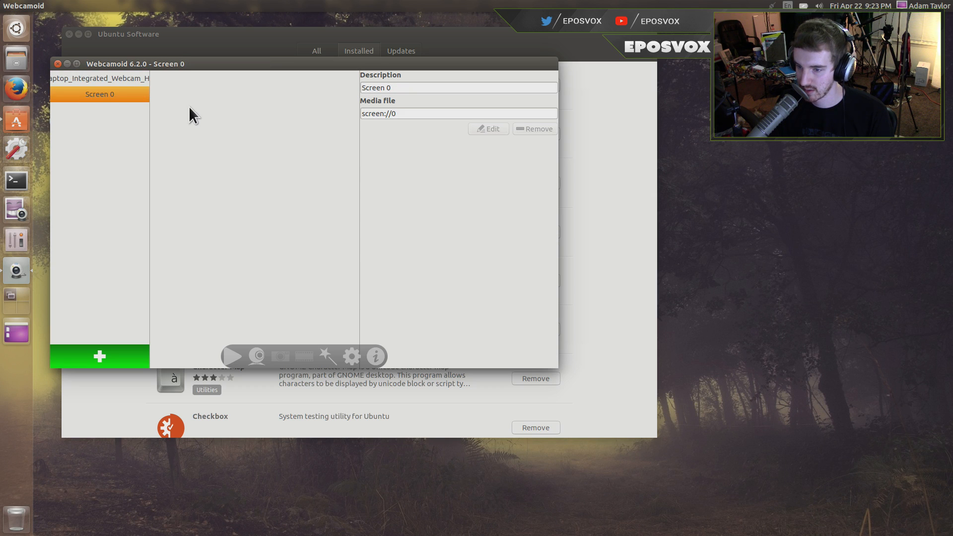
pyautogui.click(100, 78)
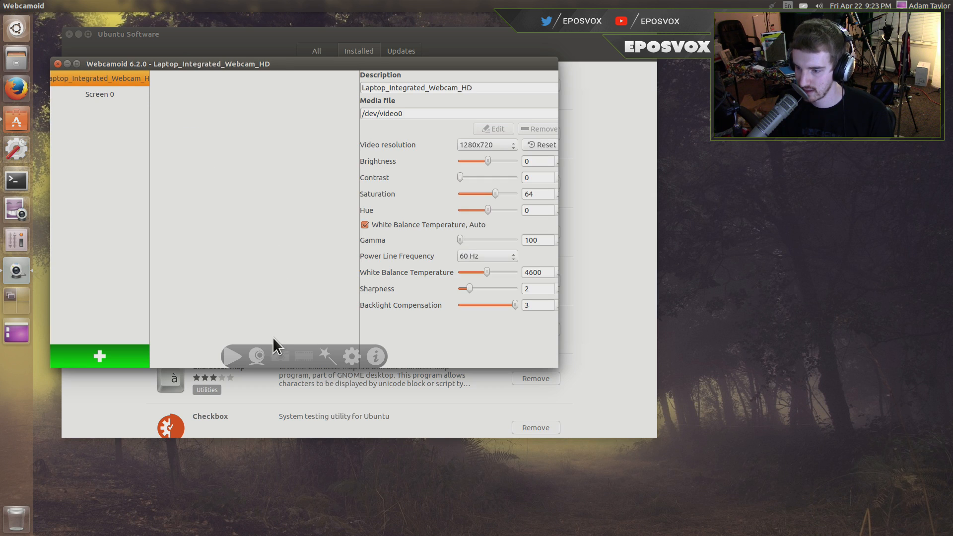
pyautogui.click(256, 357)
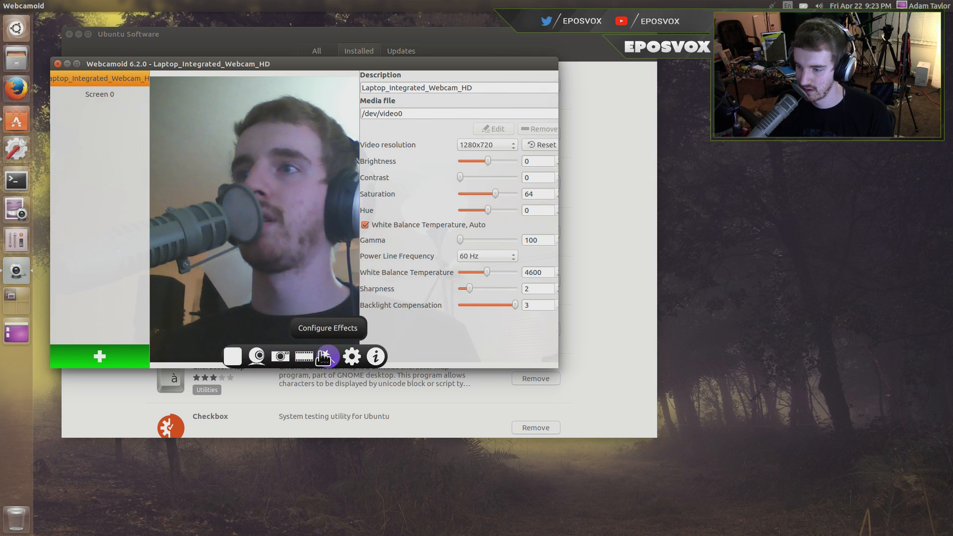
pyautogui.click(325, 355)
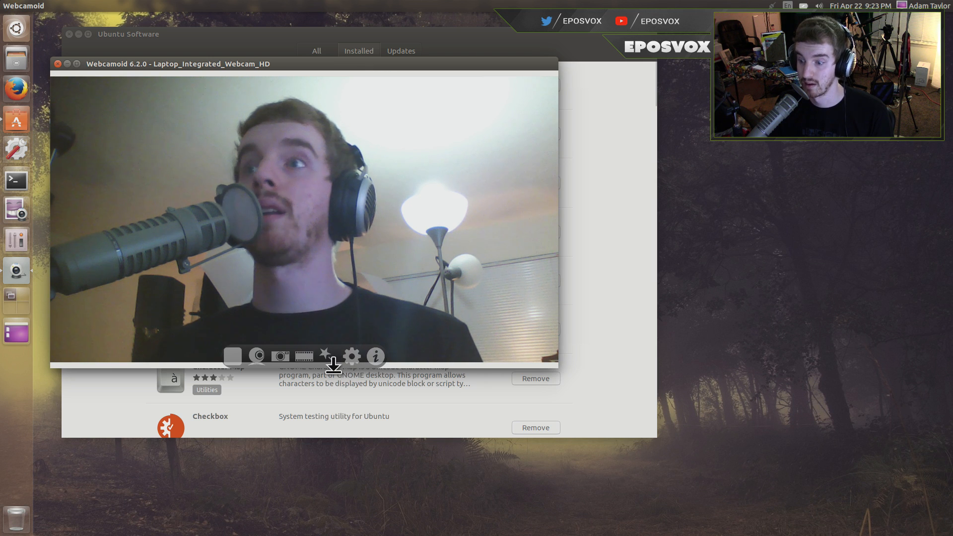
pyautogui.click(280, 356)
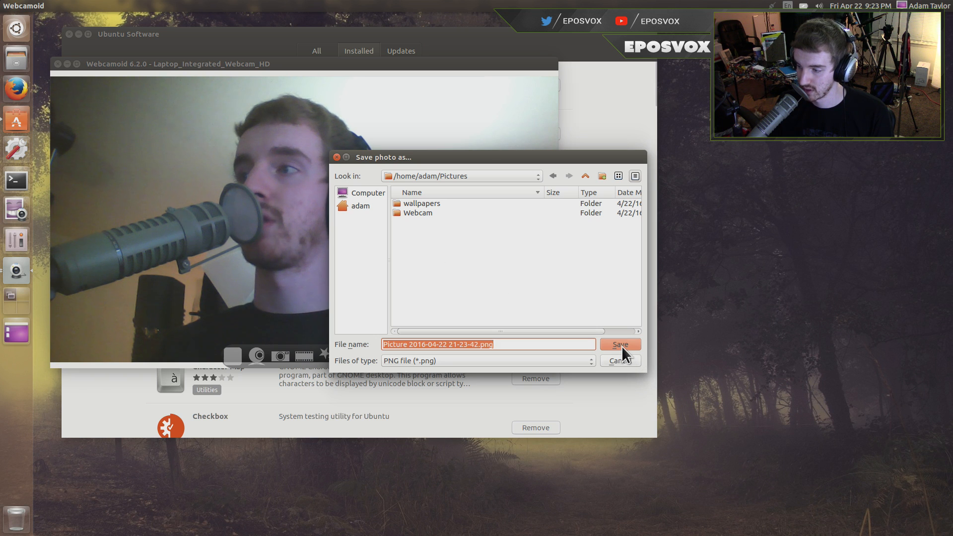
# Save the captured snapshot as a PNG in Pictures.
pyautogui.click(620, 344)
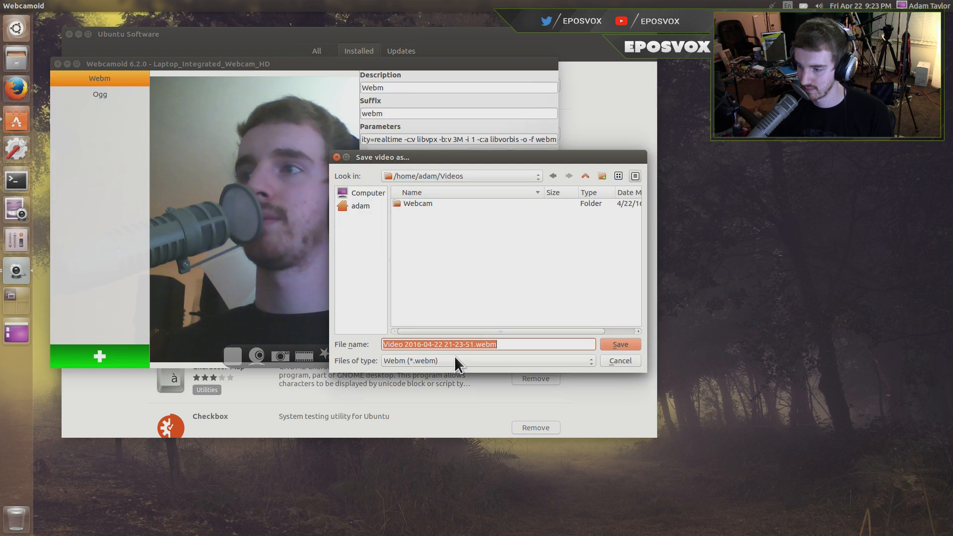
# Record a WebM webcam clip from the Save video dialog and stop the recording.
pyautogui.click(620, 344)
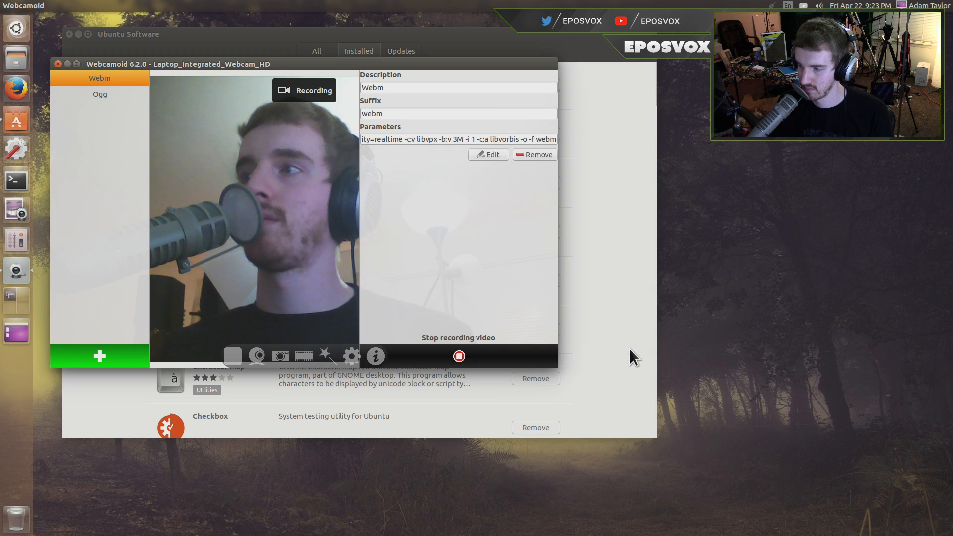
pyautogui.moveTo(502, 353)
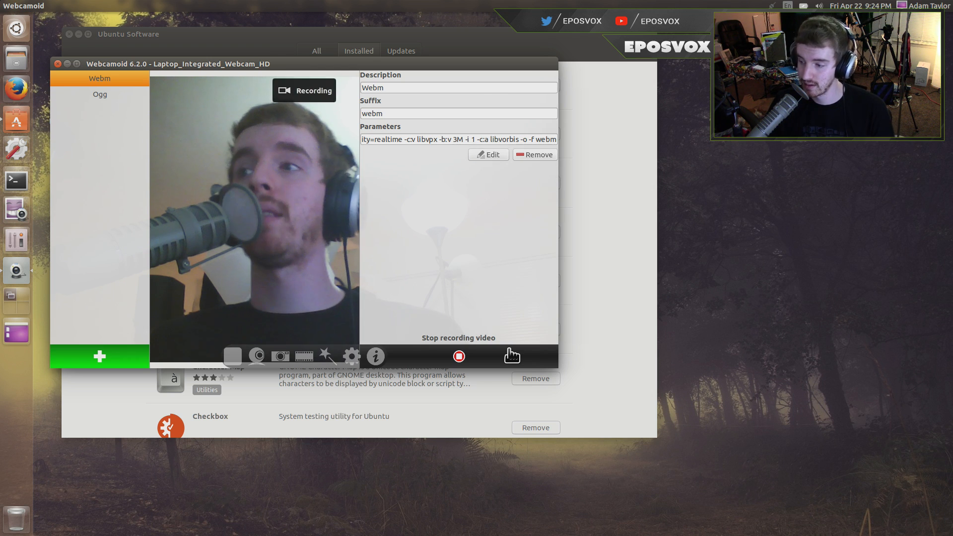
pyautogui.click(459, 355)
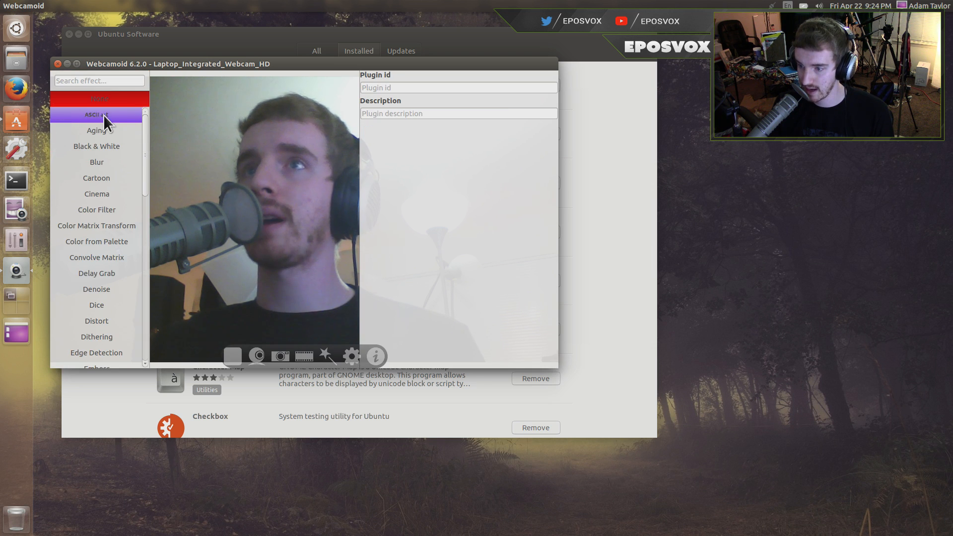
# Try the ASCII art, Black & White, Cartoon, Color Matrix Transform, Color from Palette and Convolve Matrix effects on the preview.
pyautogui.click(99, 114)
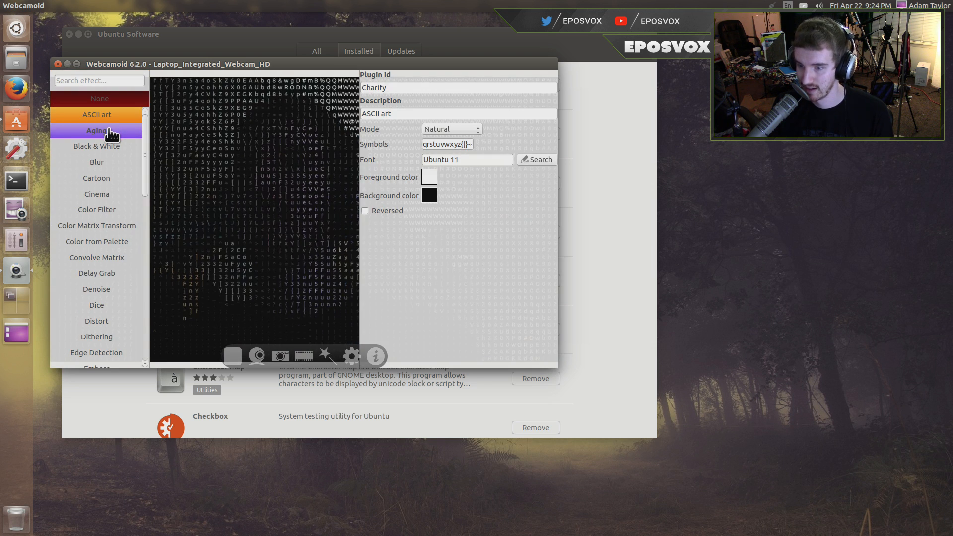
pyautogui.click(97, 146)
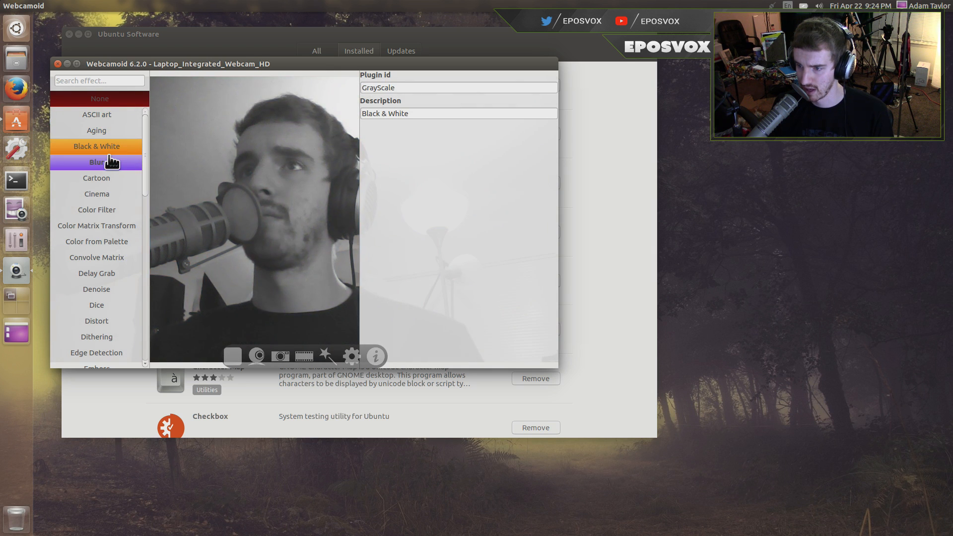
pyautogui.click(97, 178)
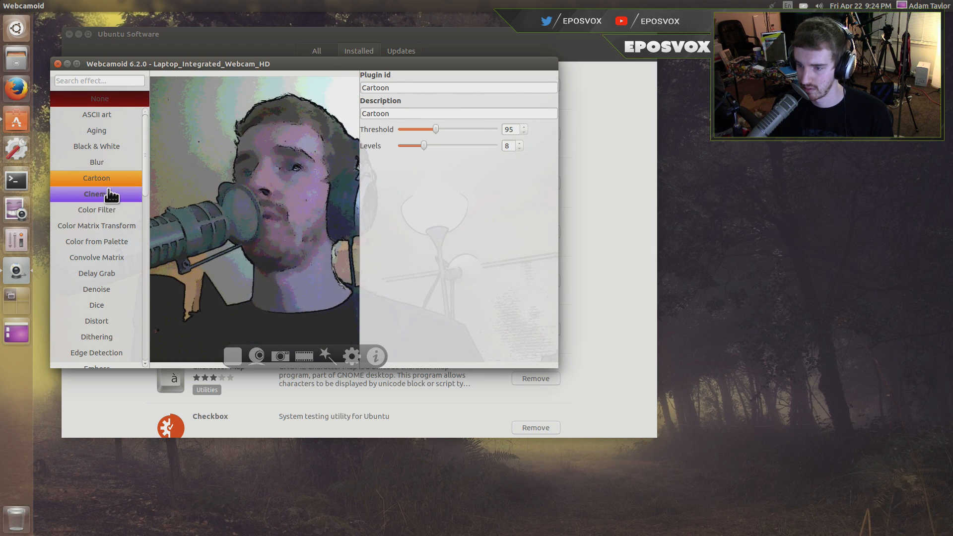
pyautogui.click(96, 227)
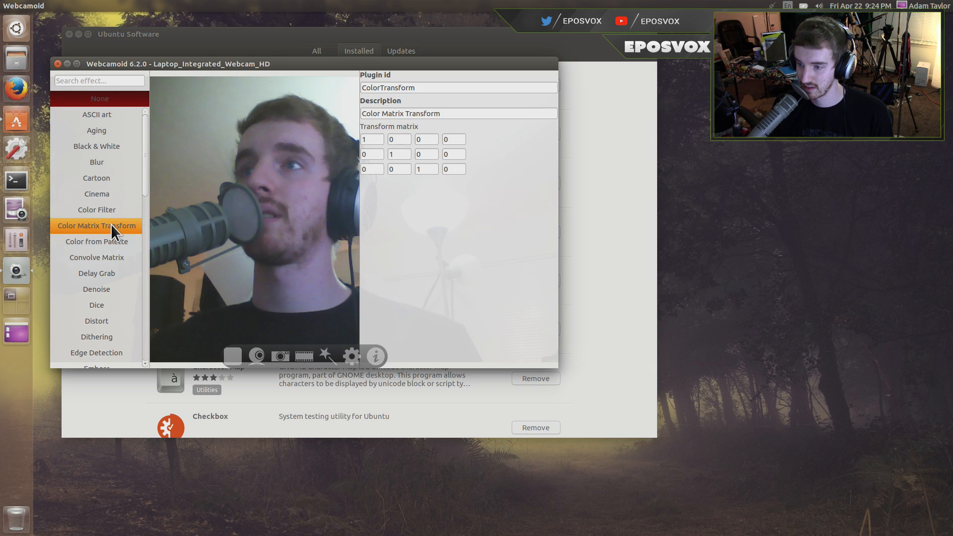
pyautogui.click(96, 241)
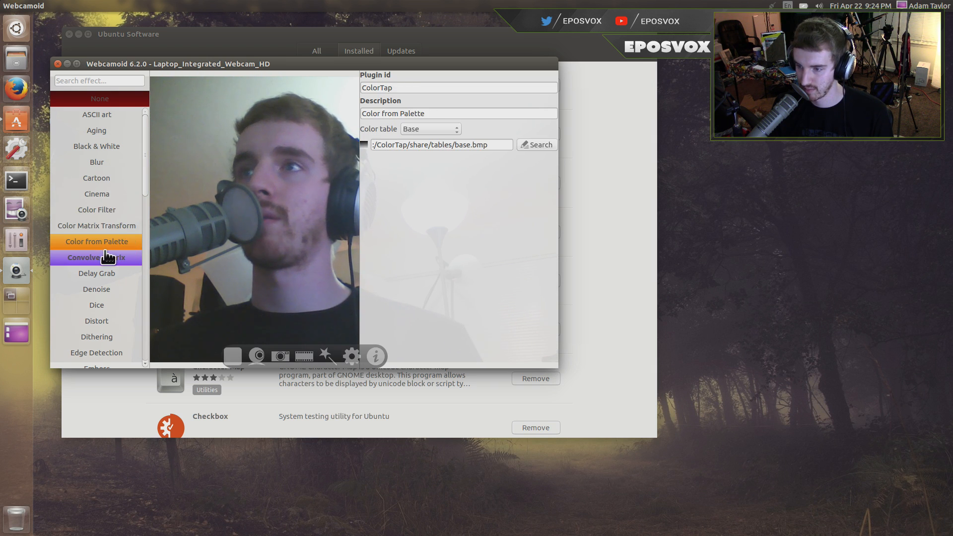
pyautogui.click(96, 273)
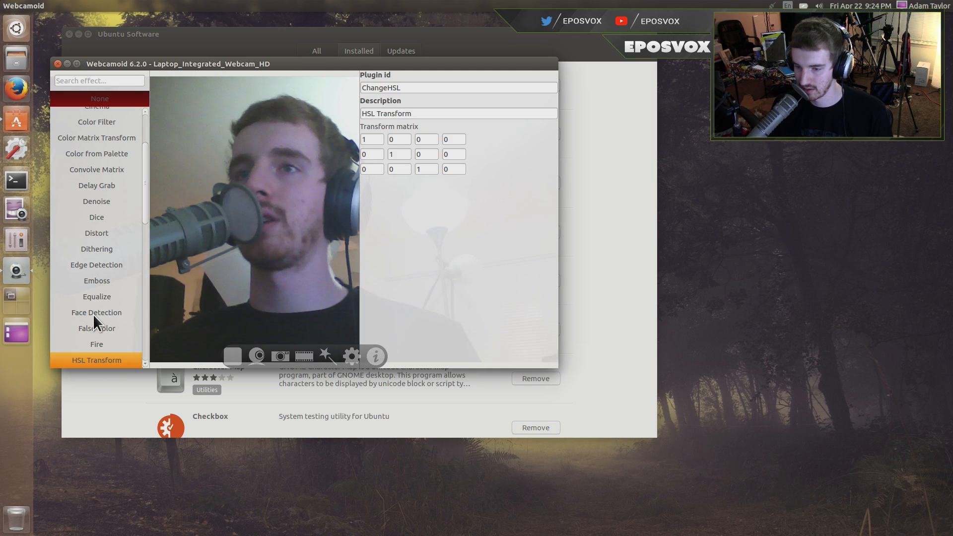
# Further down the list, try the Swirl effect and the next effect on the live preview.
pyautogui.scroll(-3)
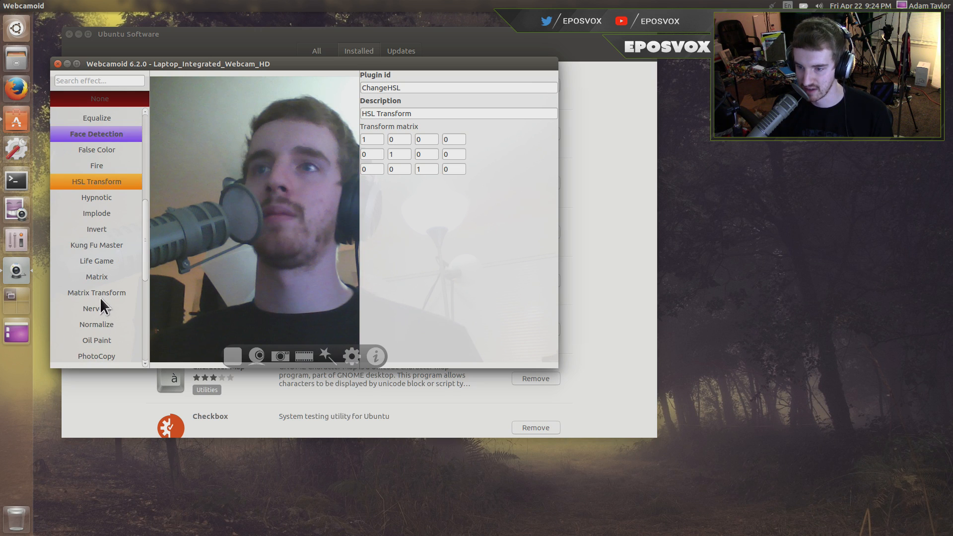
pyautogui.scroll(-3)
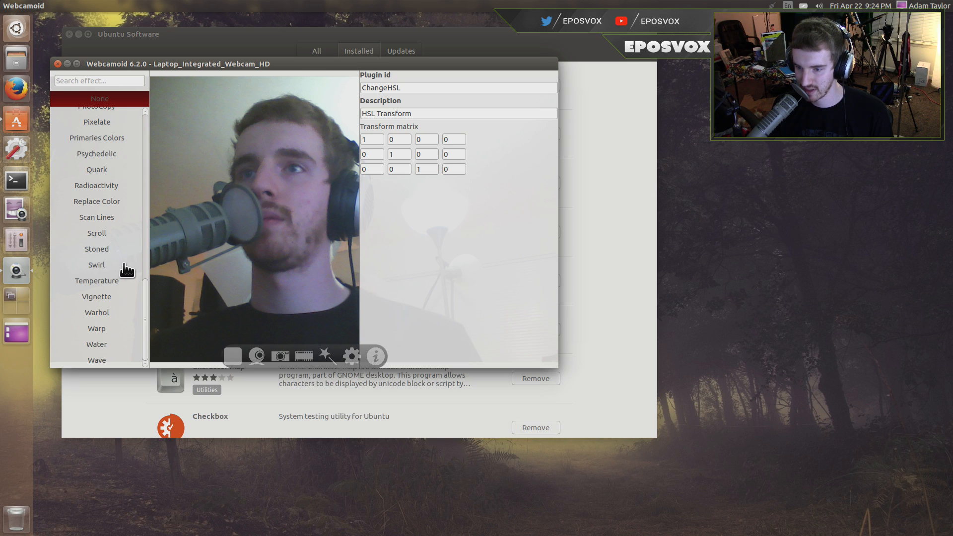
pyautogui.click(97, 264)
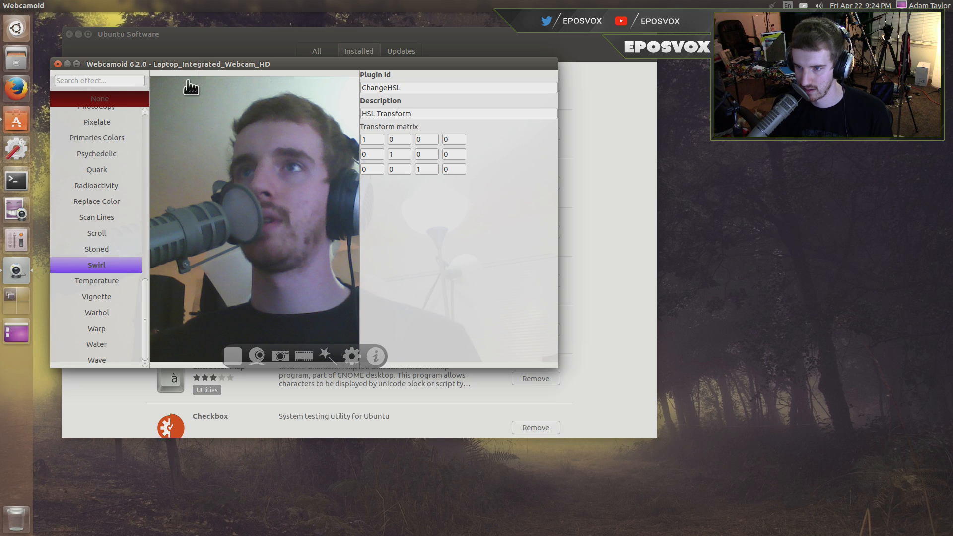
pyautogui.click(96, 312)
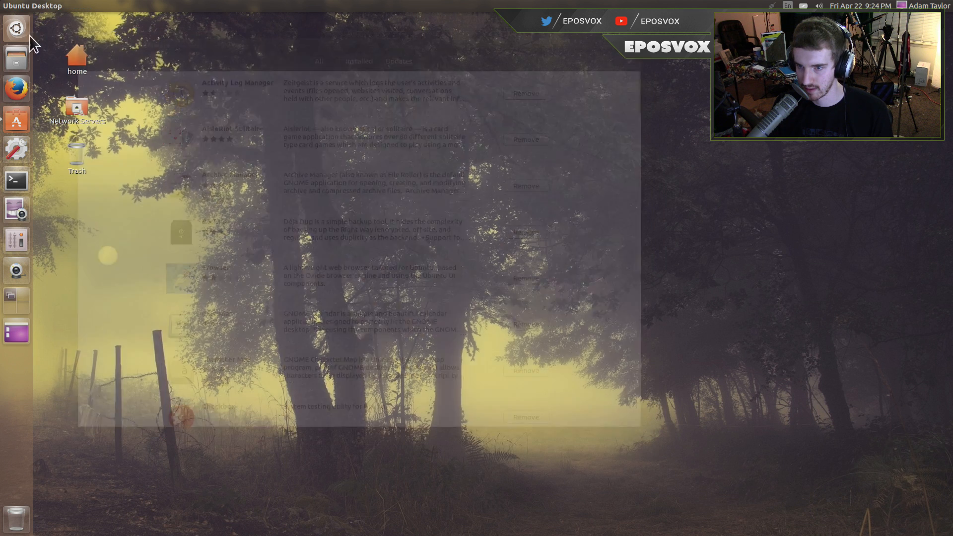
# Search the Dash for 'cheese' and then 'we' to find webcam apps.
pyautogui.write('cheese')
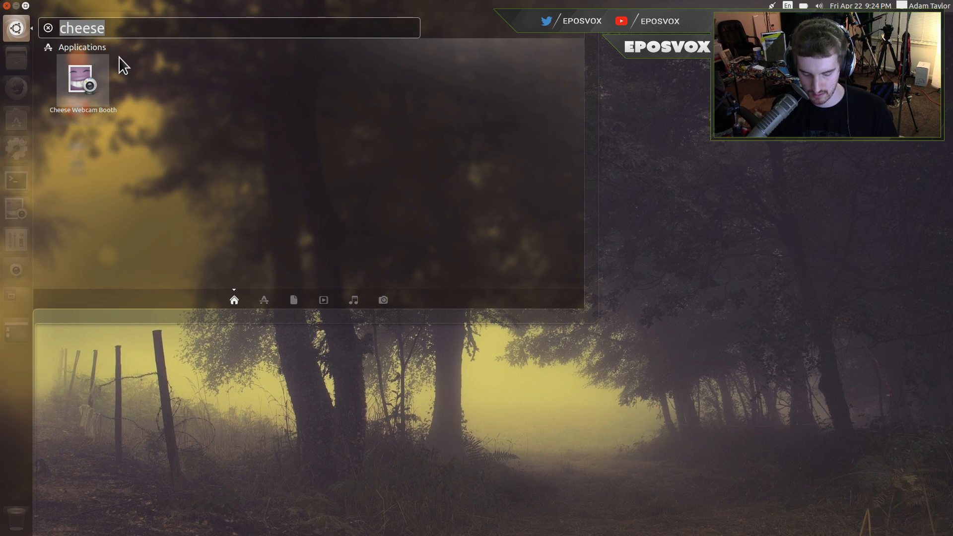
pyautogui.write('we')
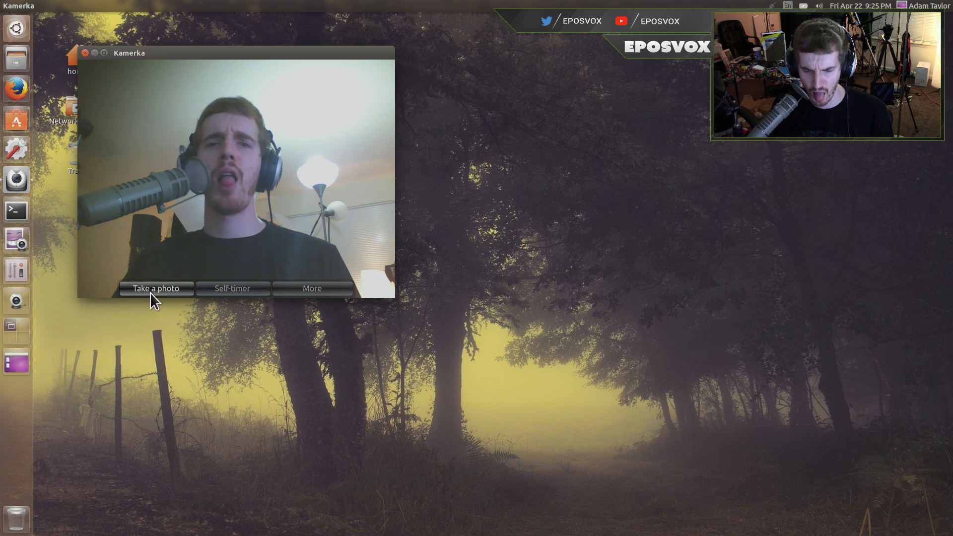
# Take a photo with Kamerka's webcam preview.
pyautogui.click(156, 288)
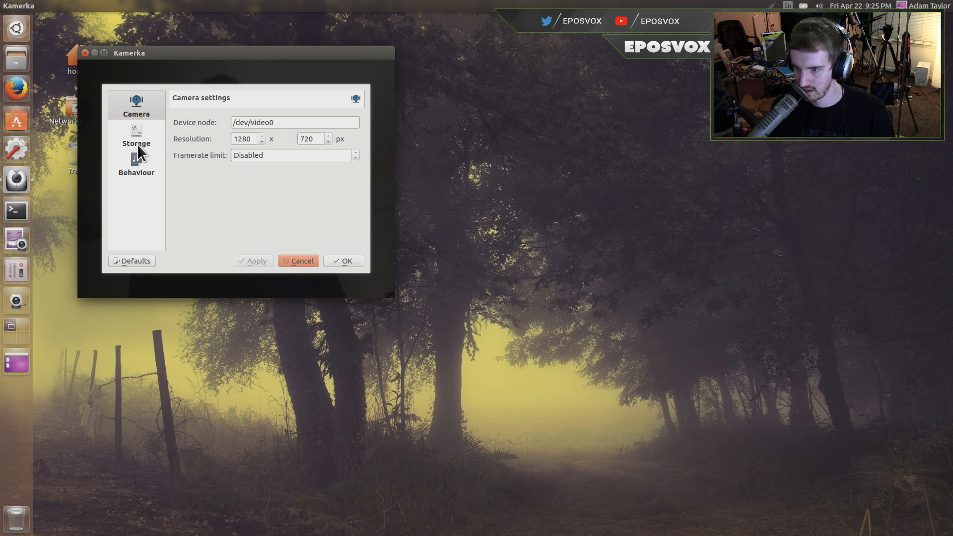
# Review Kamerka's Behaviour settings with photo sound, timer sounds and notification enabled.
pyautogui.click(136, 163)
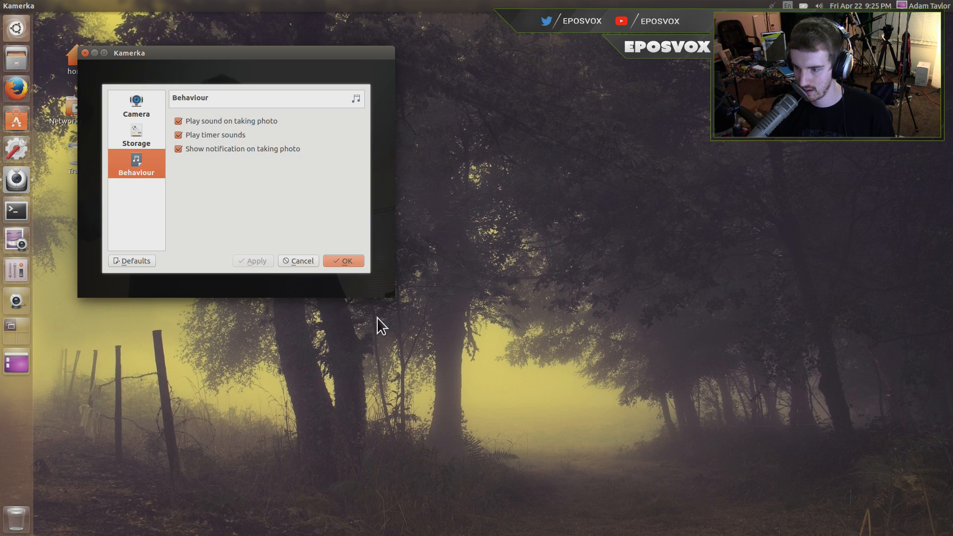
pyautogui.click(344, 260)
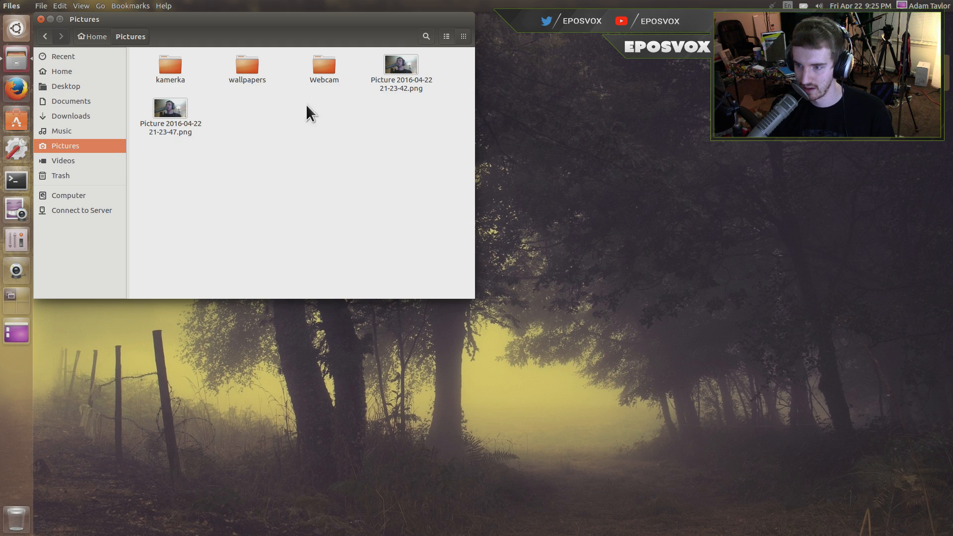
# View the Webcamoid snapshot in Pictures, then enter the kamerka folder.
pyautogui.doubleClick(401, 65)
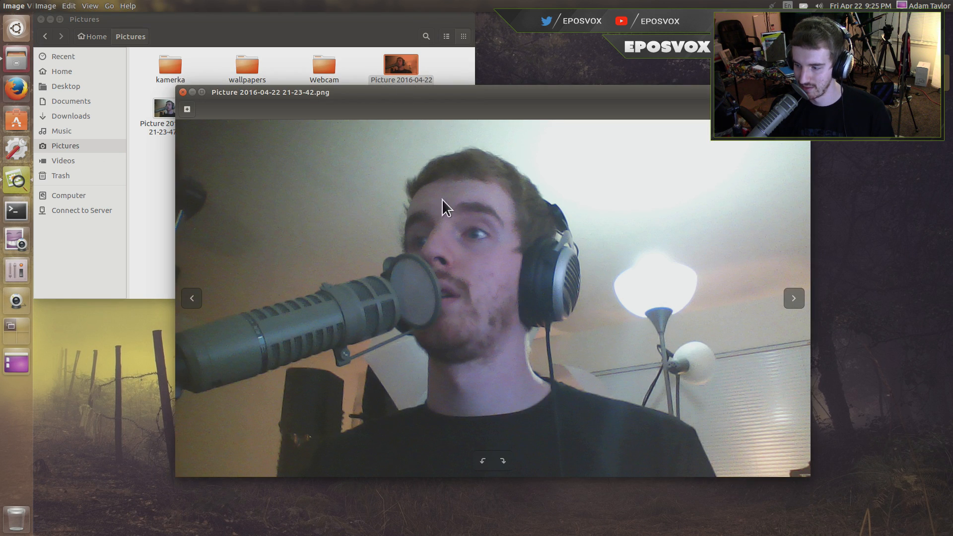
pyautogui.click(794, 298)
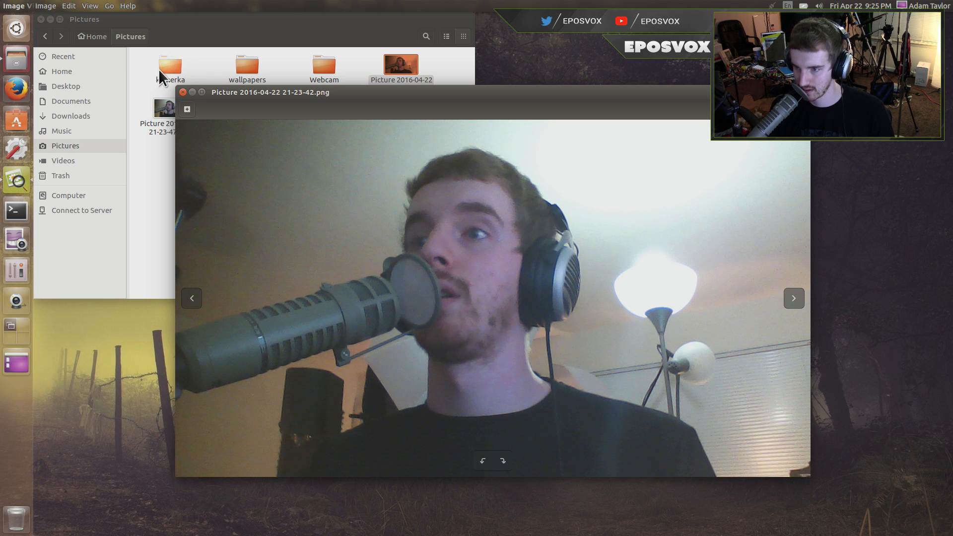
pyautogui.click(170, 64)
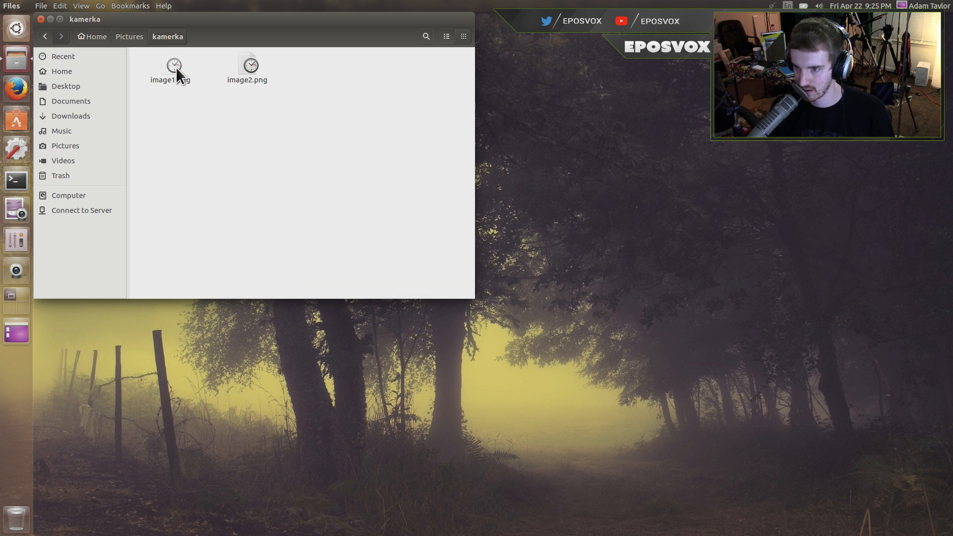
# View Kamerka's image1.png and image2.png in the image viewer and close it.
pyautogui.doubleClick(173, 65)
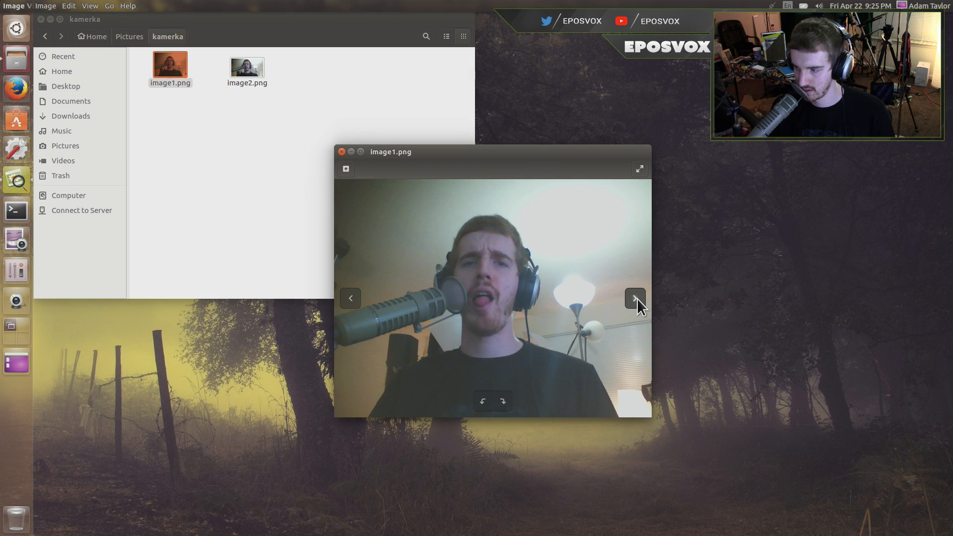
pyautogui.click(635, 298)
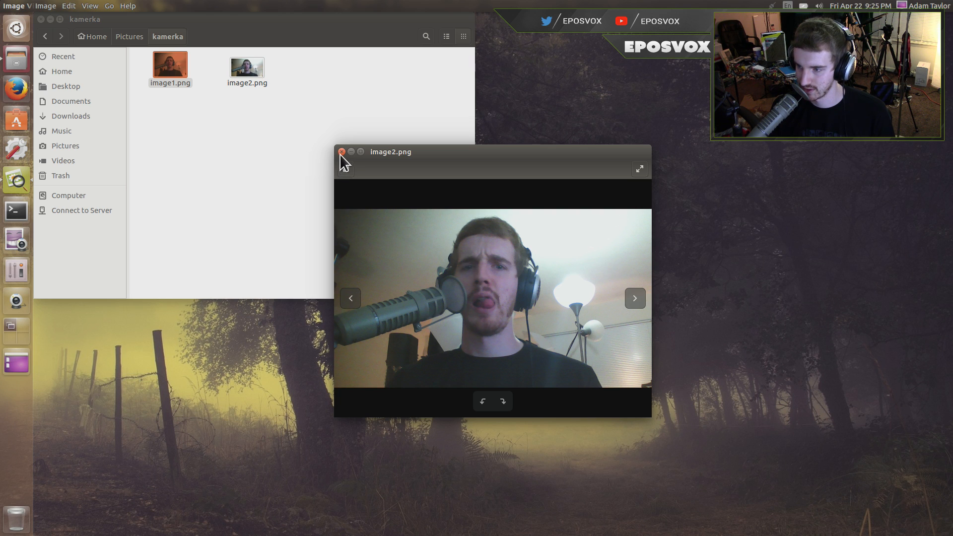
pyautogui.click(341, 151)
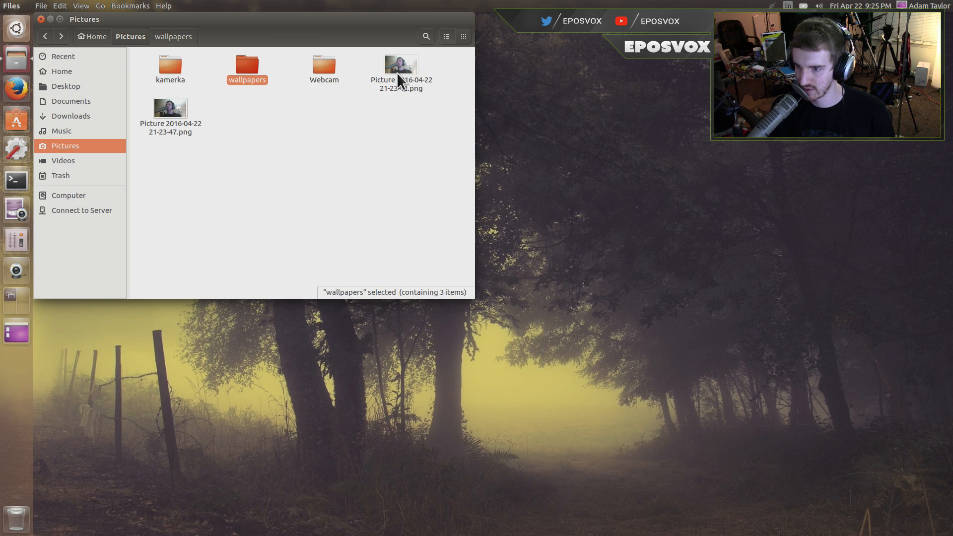
# Check the Webcam photo folder, then the Videos folder and its Webcam subfolder of WebM recordings.
pyautogui.doubleClick(324, 64)
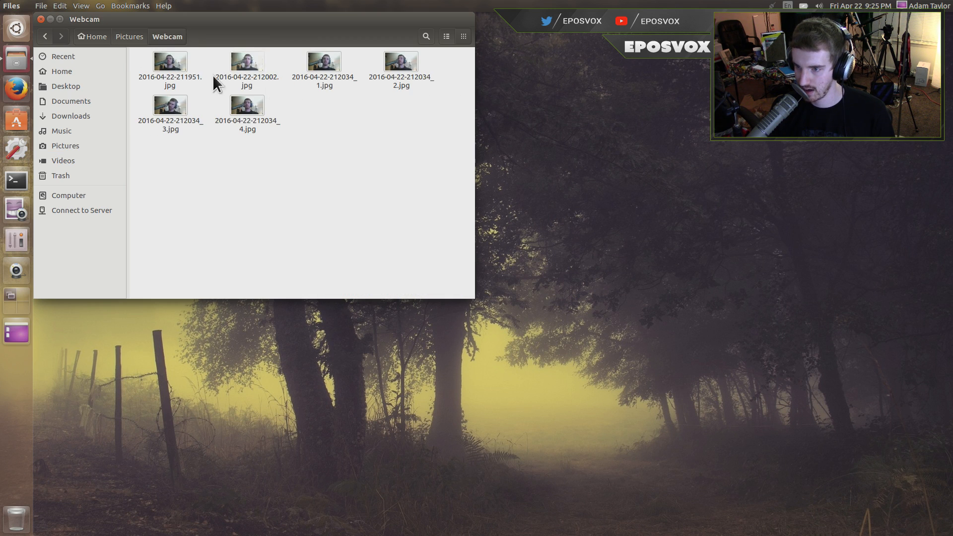
pyautogui.click(63, 161)
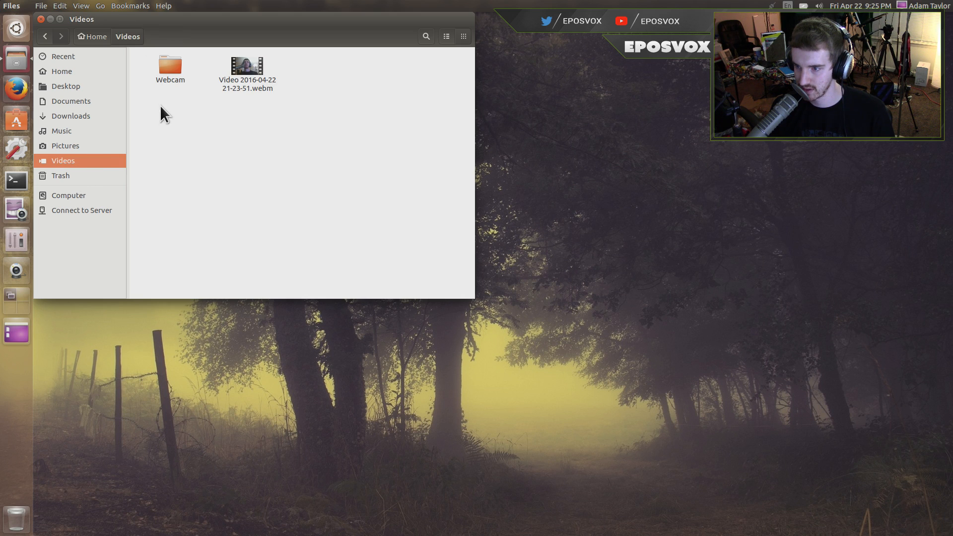
pyautogui.doubleClick(169, 65)
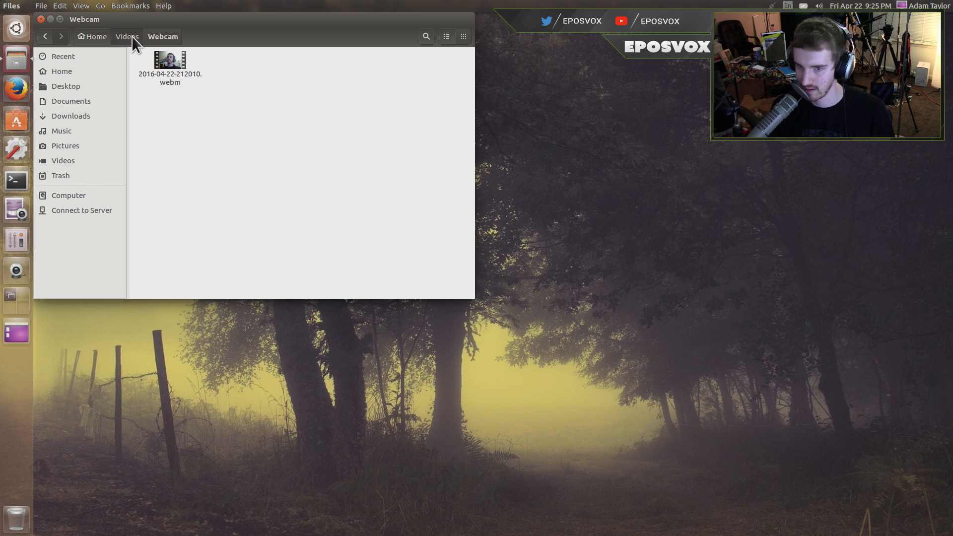
pyautogui.click(127, 36)
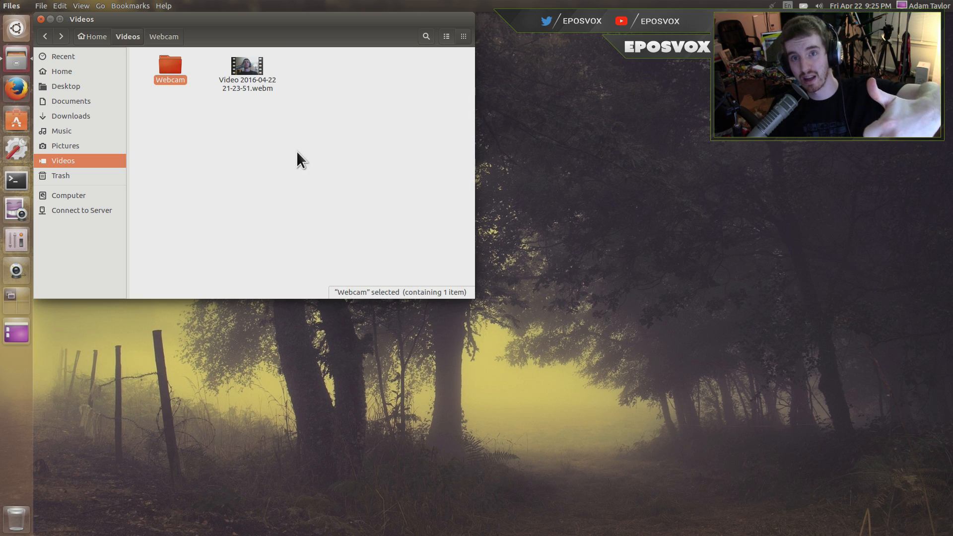
pyautogui.moveTo(286, 153)
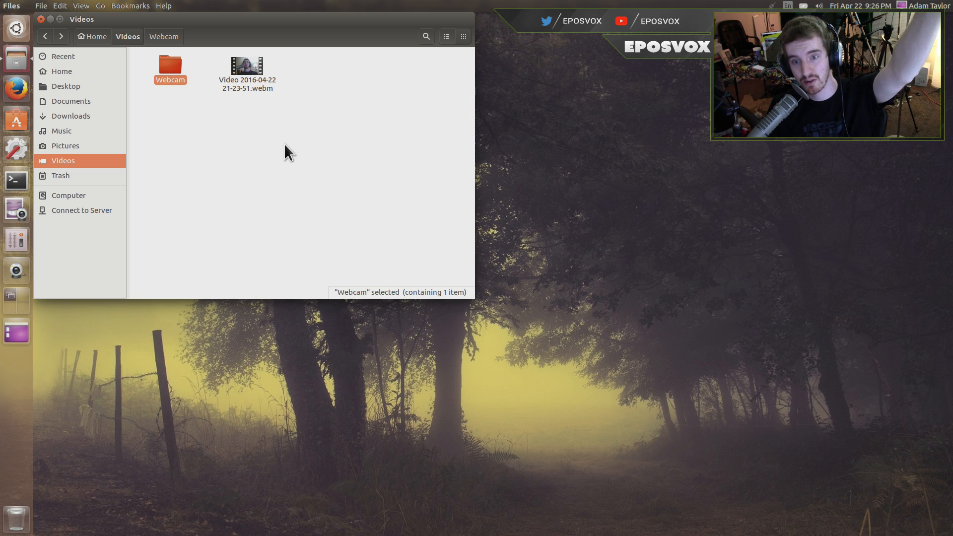